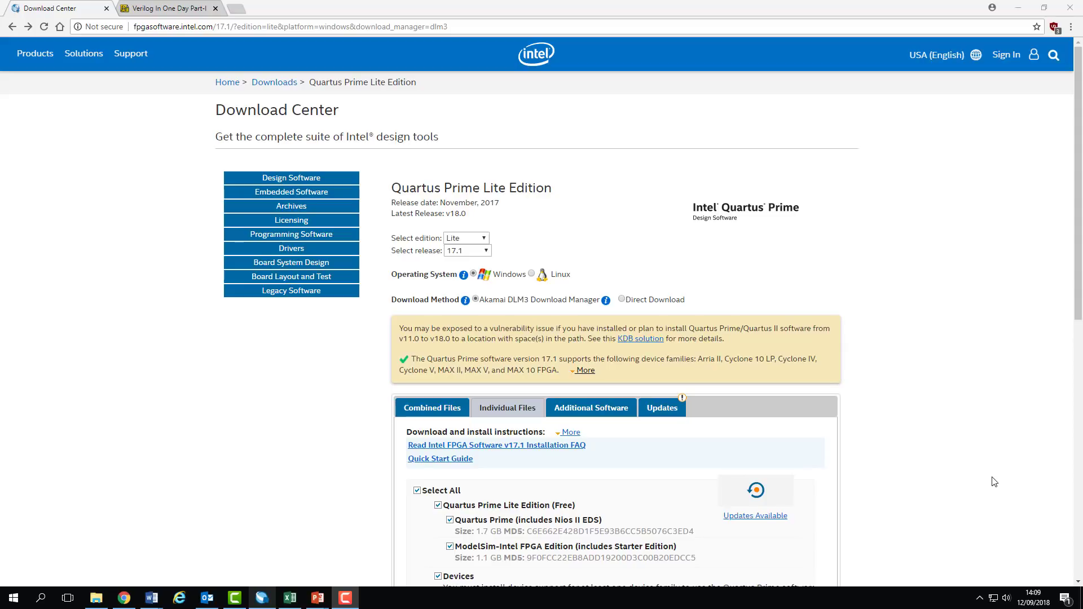
# Step: Deselect all device packages in the Individual Files list, keeping only MAX 10 support
pyautogui.click(466, 249)
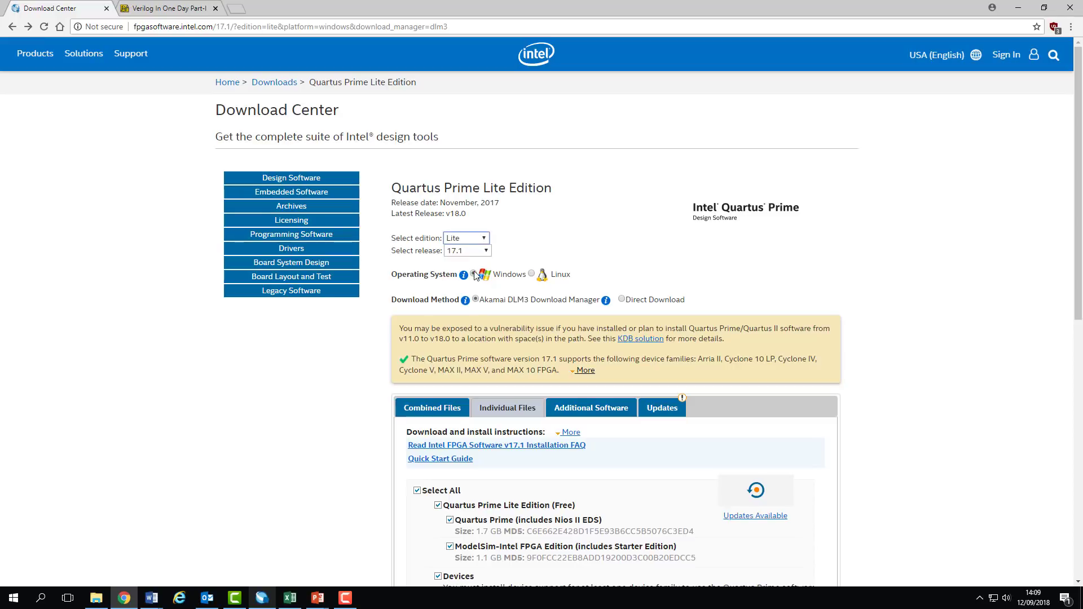
pyautogui.scroll(-3)
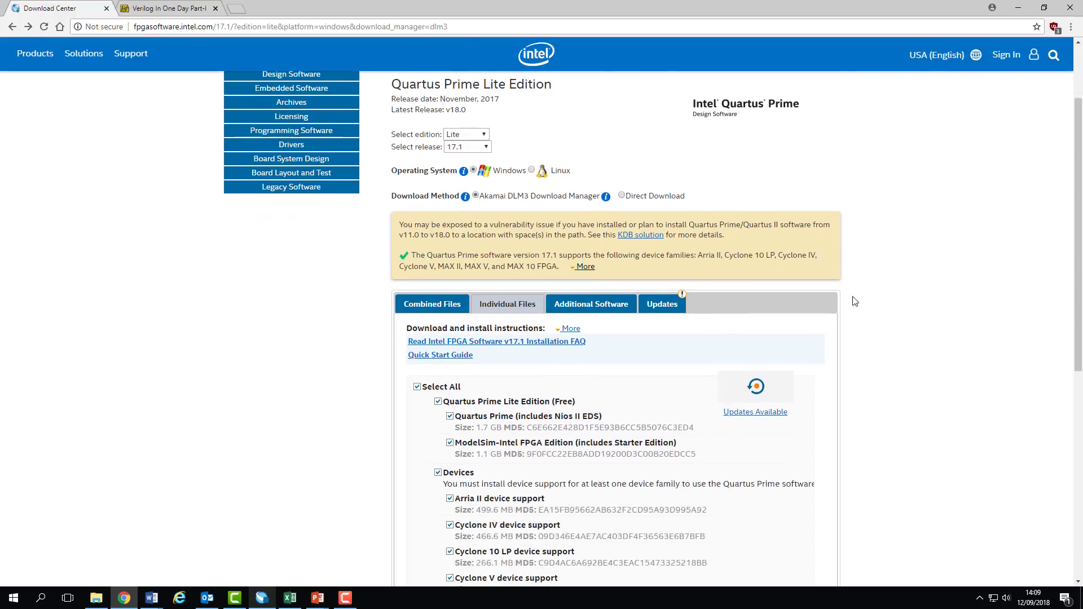
pyautogui.scroll(-3)
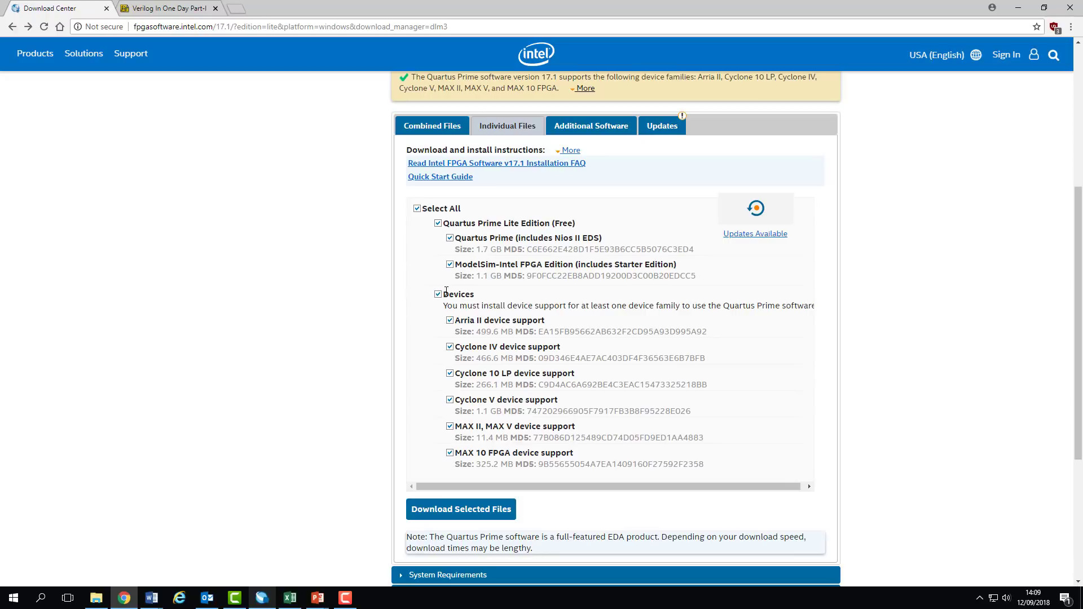
pyautogui.click(449, 294)
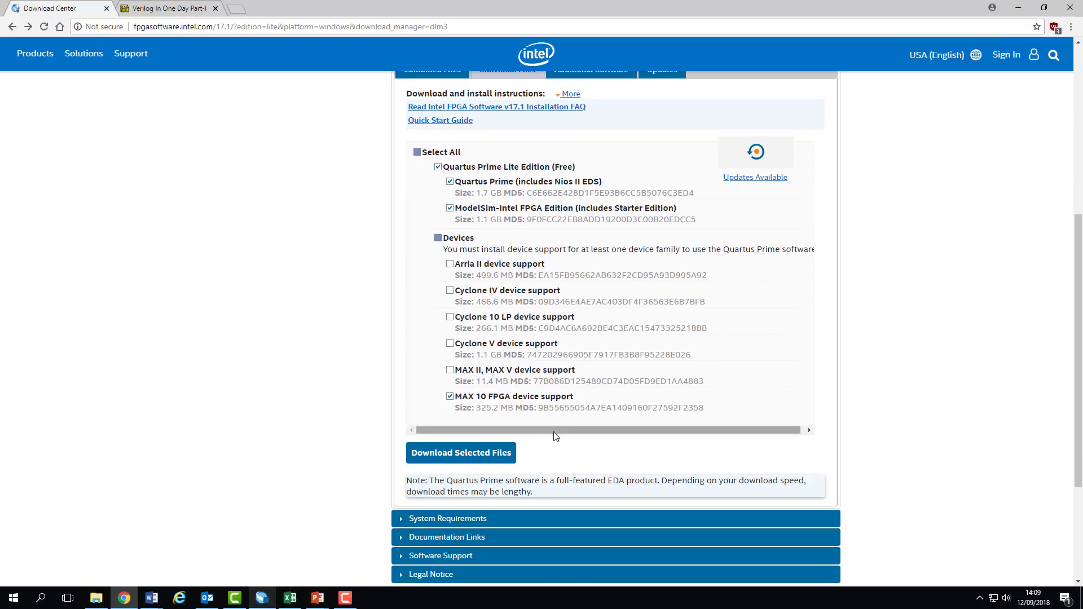
pyautogui.moveTo(461, 452)
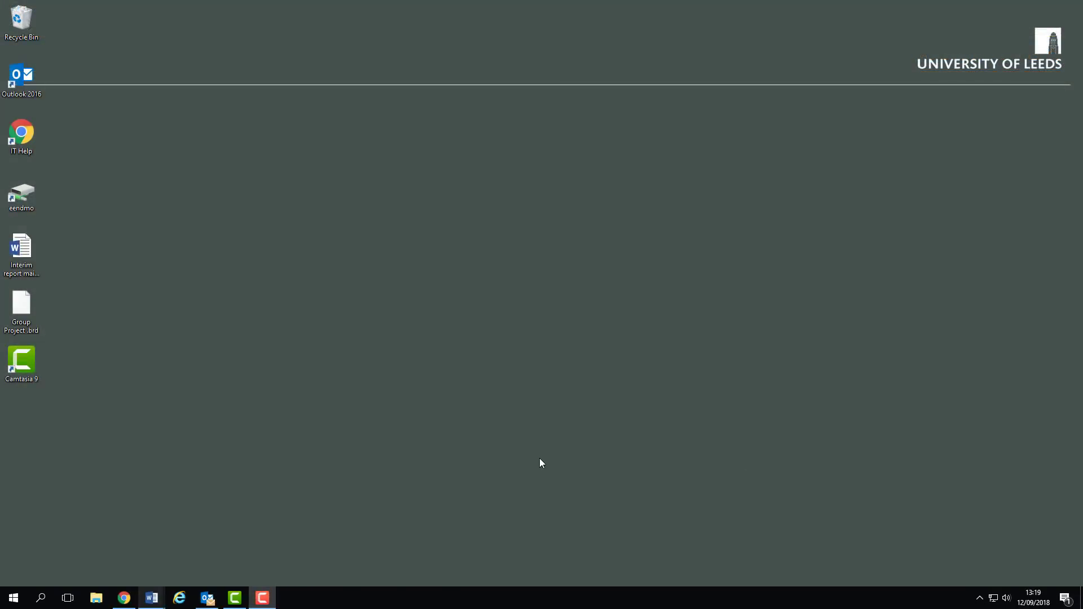
pyautogui.moveTo(125, 554)
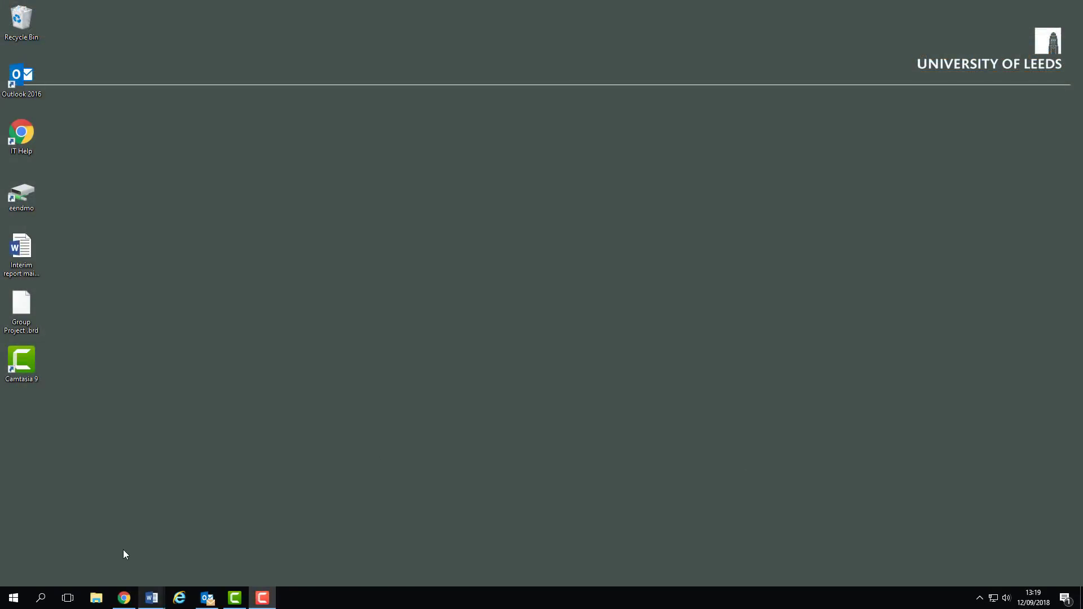
# Step: Search the Start menu for 'quar' to find Quartus Prime 17.1
pyautogui.click(13, 597)
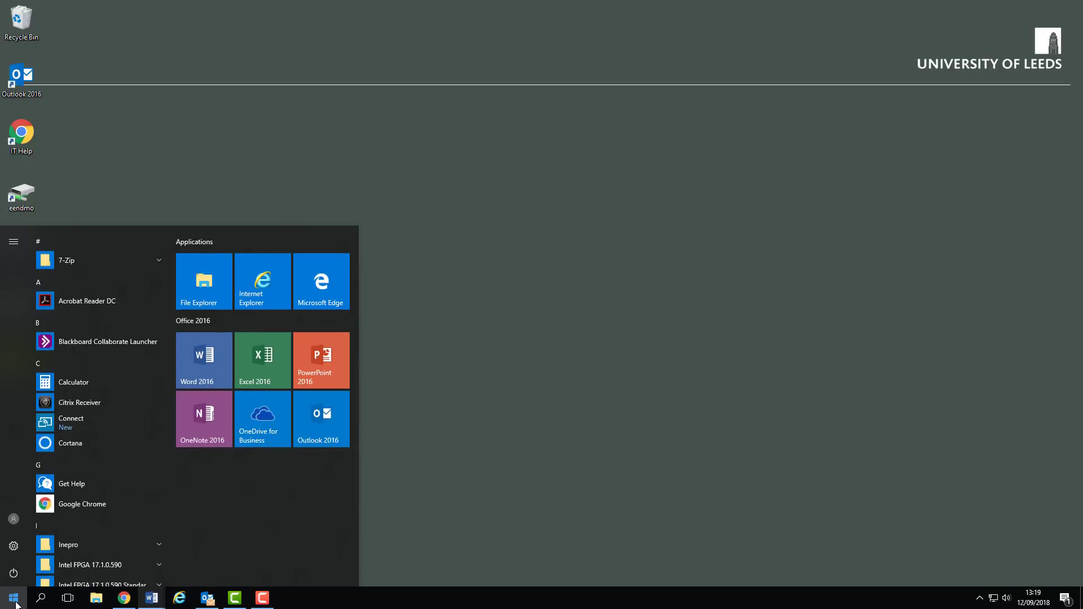
pyautogui.click(12, 597)
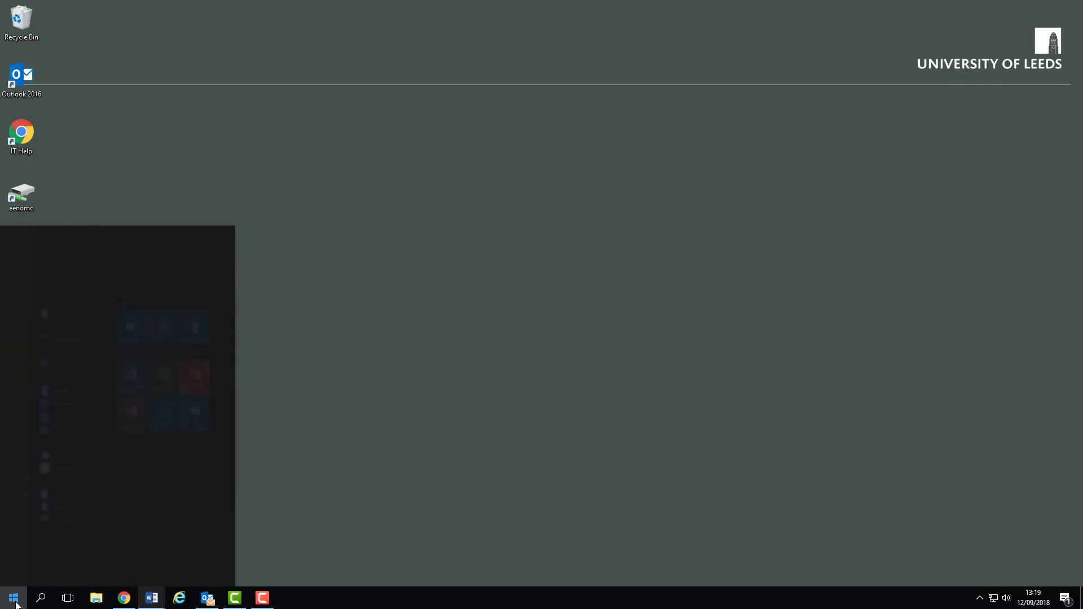
pyautogui.write('quar')
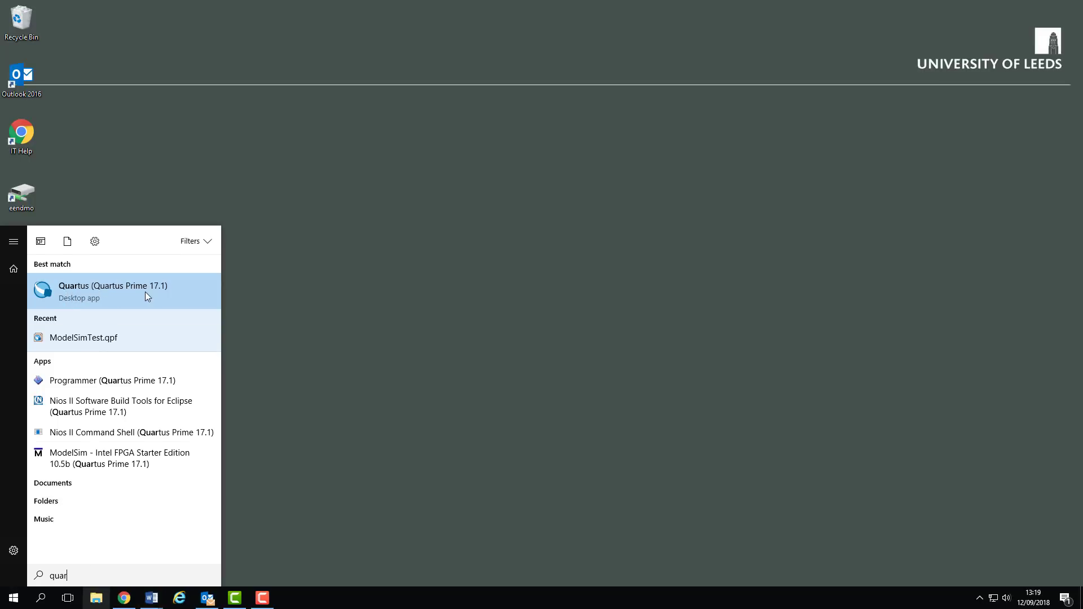
pyautogui.moveTo(160, 289)
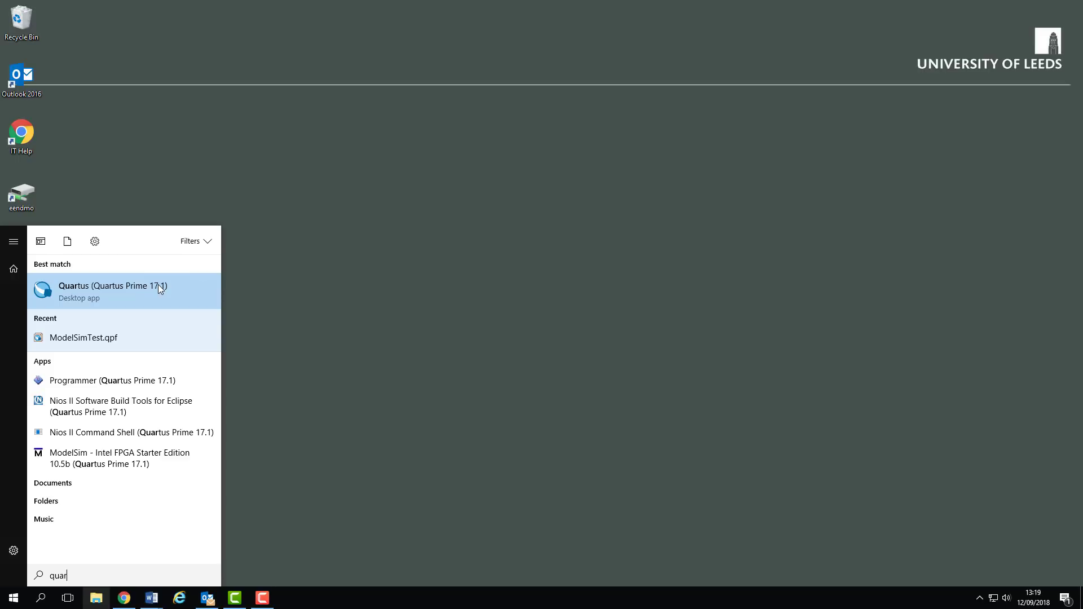
pyautogui.moveTo(162, 293)
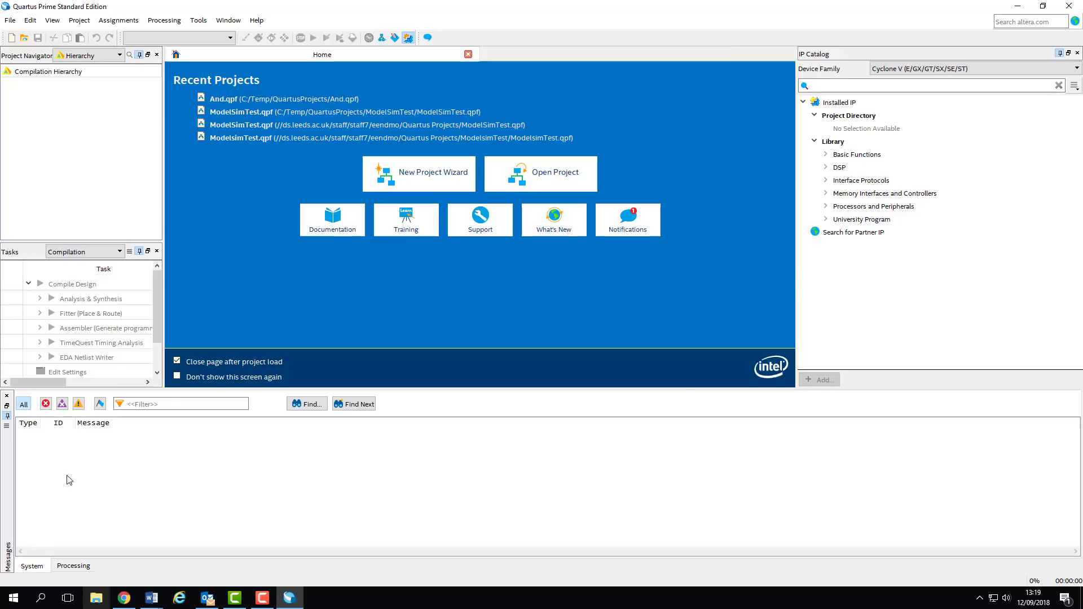
pyautogui.moveTo(271, 256)
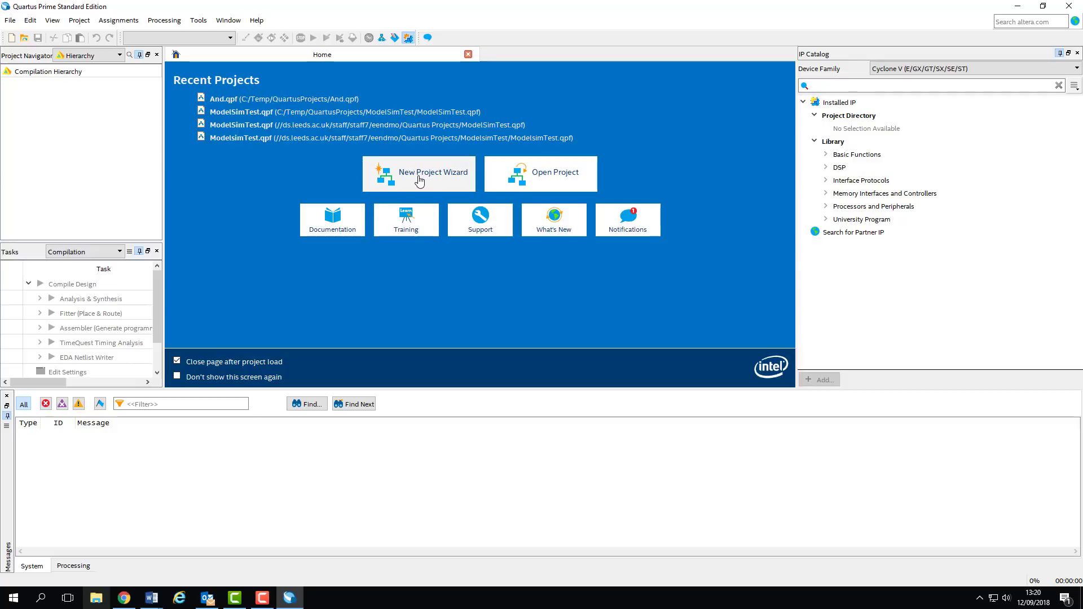
# Step: Launch the New Project Wizard from the Quartus Prime Home page
pyautogui.click(418, 173)
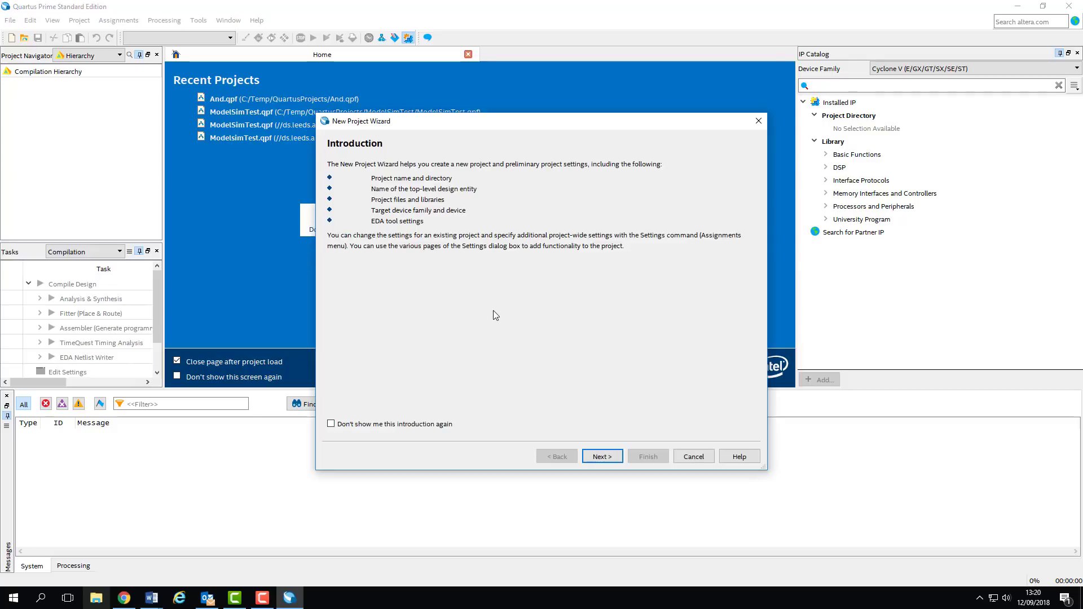
pyautogui.moveTo(610, 445)
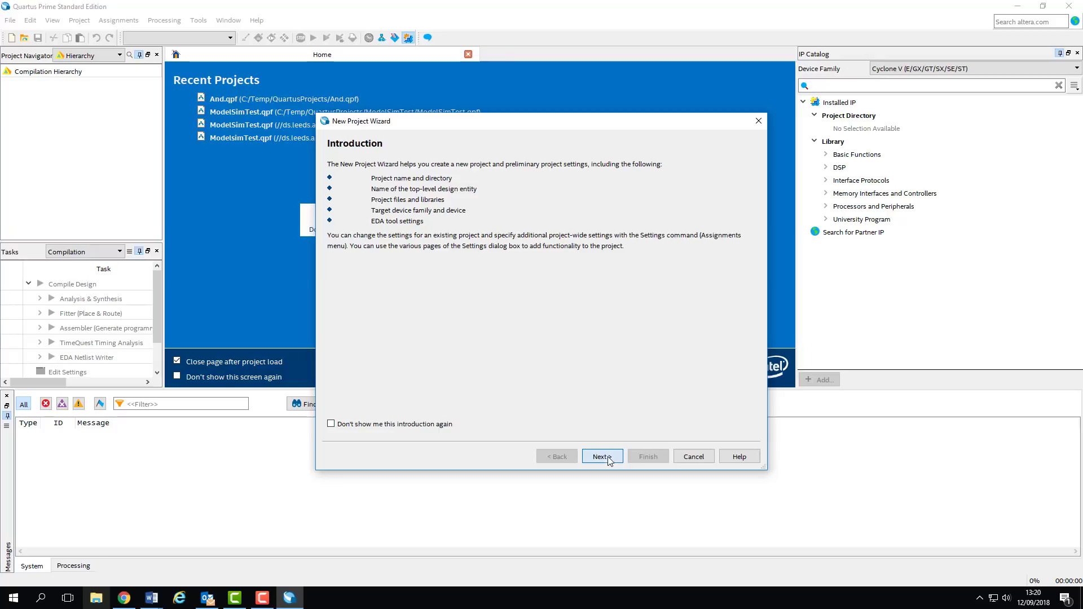
# Step: Advance past the wizard introduction and browse for the working directory
pyautogui.click(601, 455)
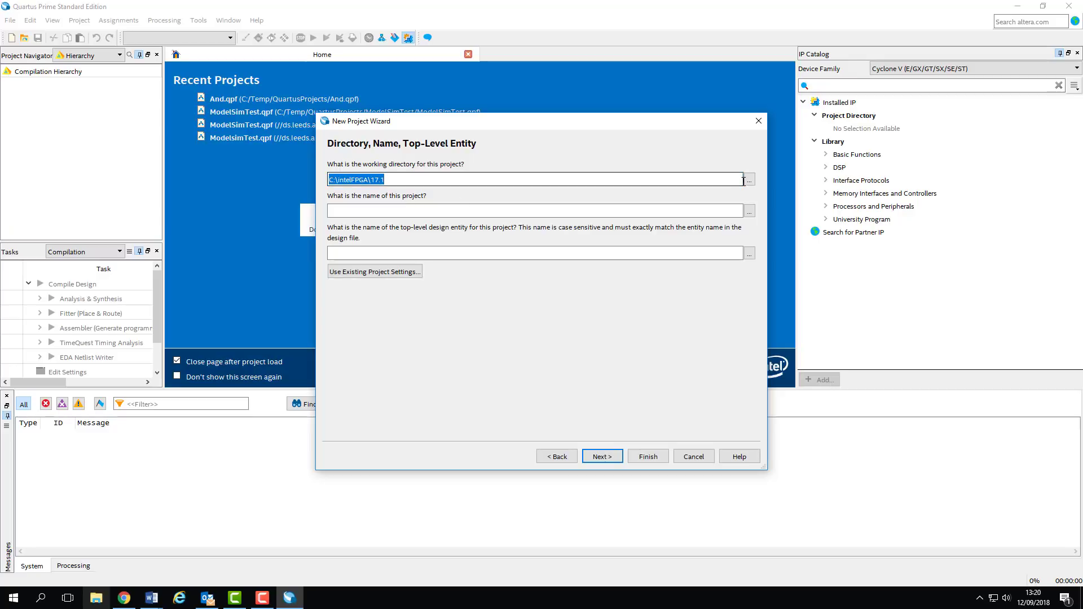
pyautogui.click(748, 179)
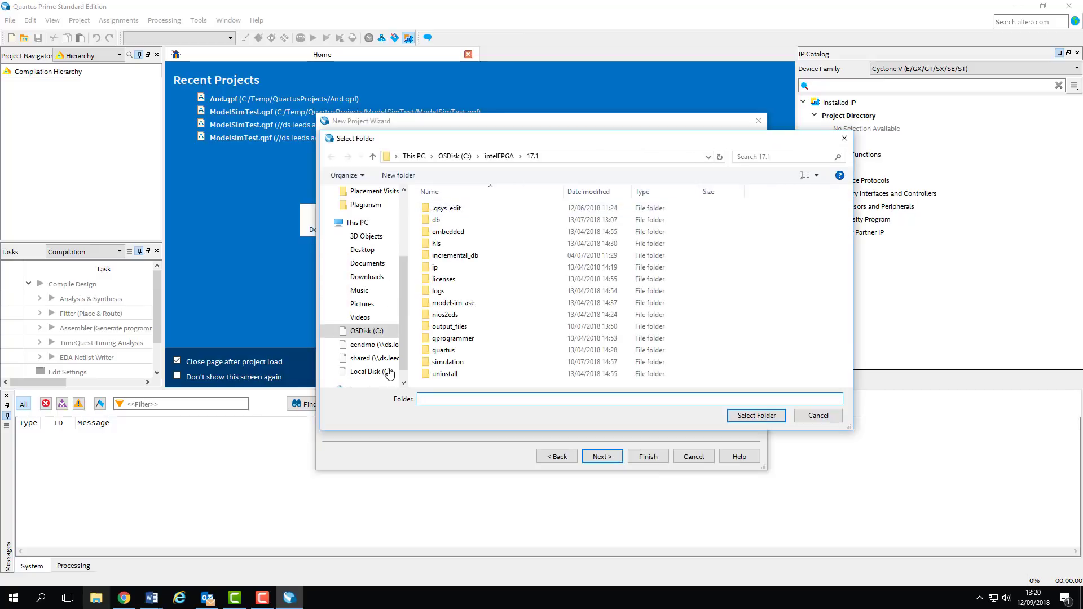
# Step: Create a 'QuartusProjects' folder in C:\Temp and open it
pyautogui.click(370, 330)
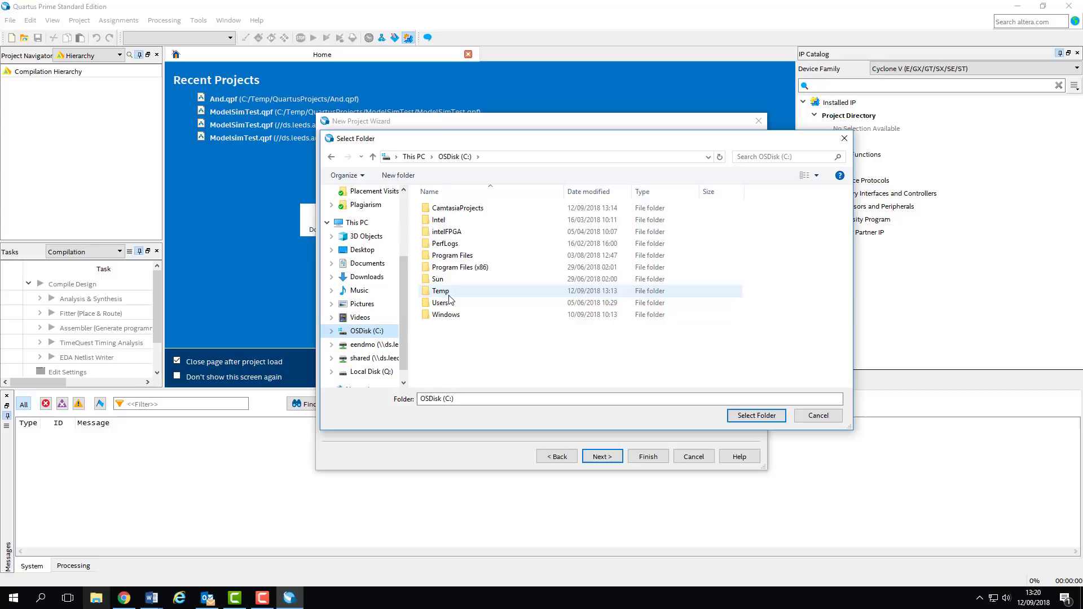
pyautogui.click(397, 174)
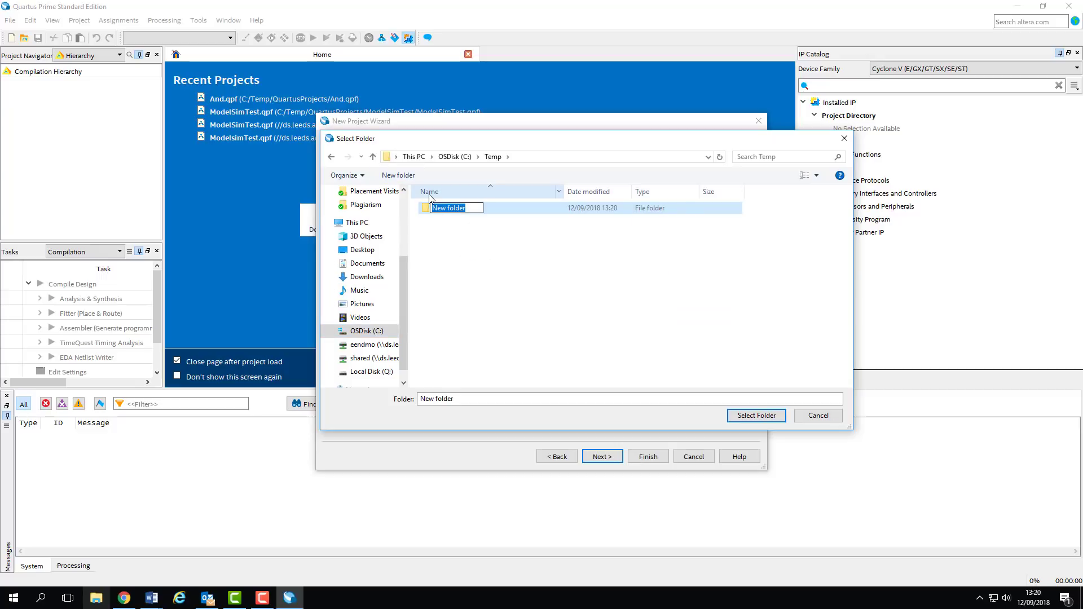
pyautogui.write('Quartus')
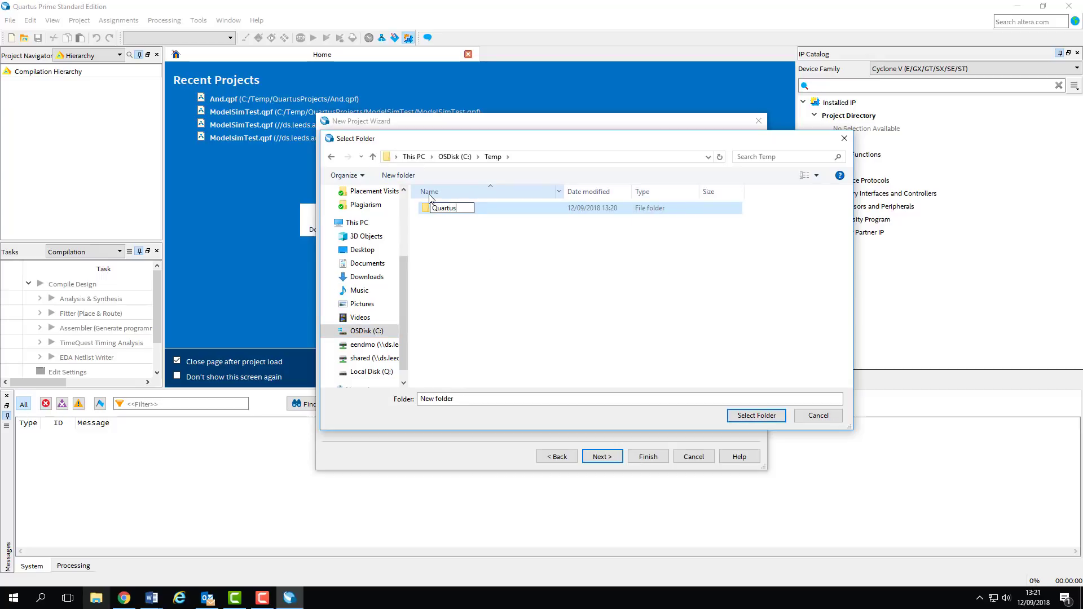
pyautogui.write('Projects')
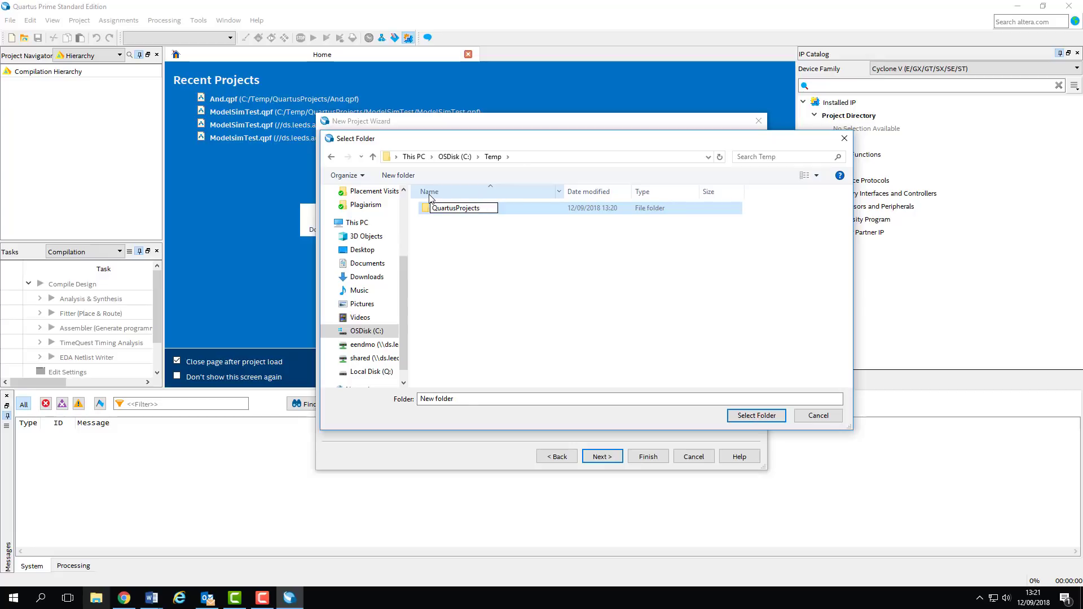
pyautogui.click(456, 208)
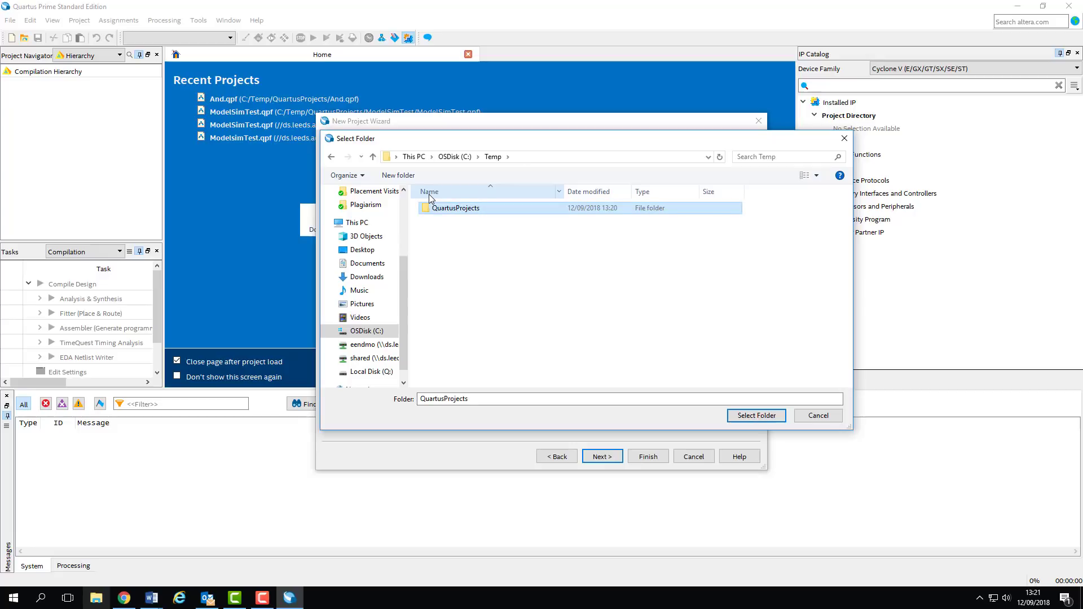
pyautogui.doubleClick(454, 208)
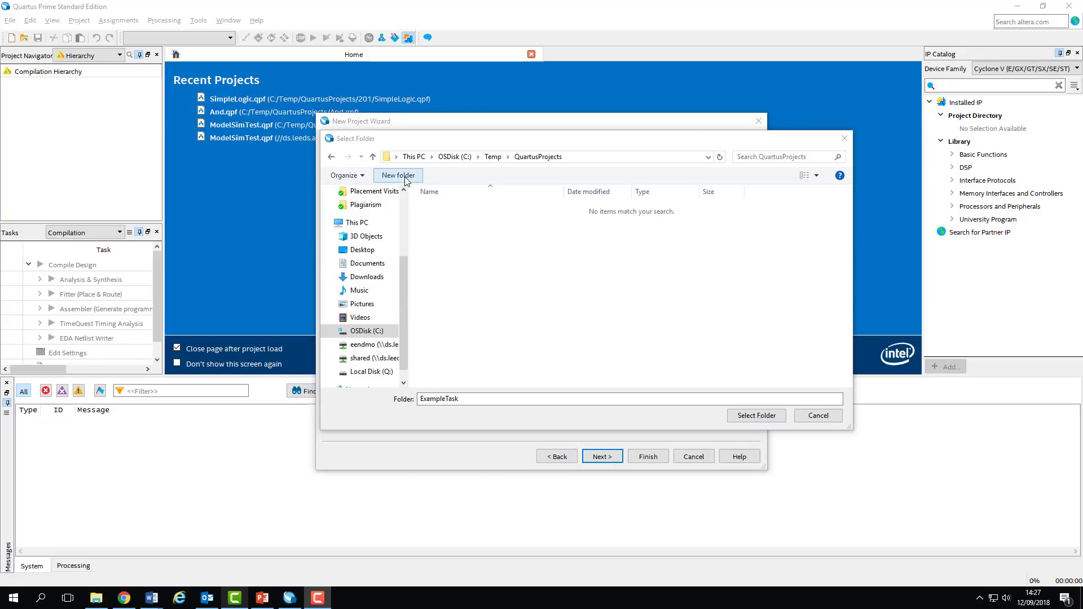
# Step: Create an 'ExampleTask' folder and select it as the working directory
pyautogui.click(397, 175)
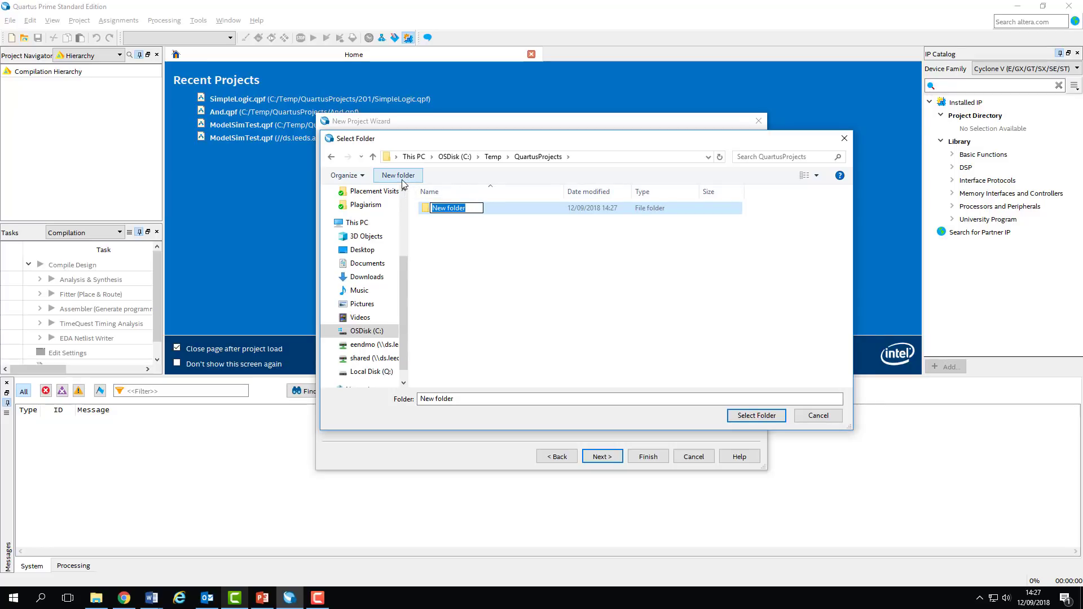
pyautogui.write('ExampleTask')
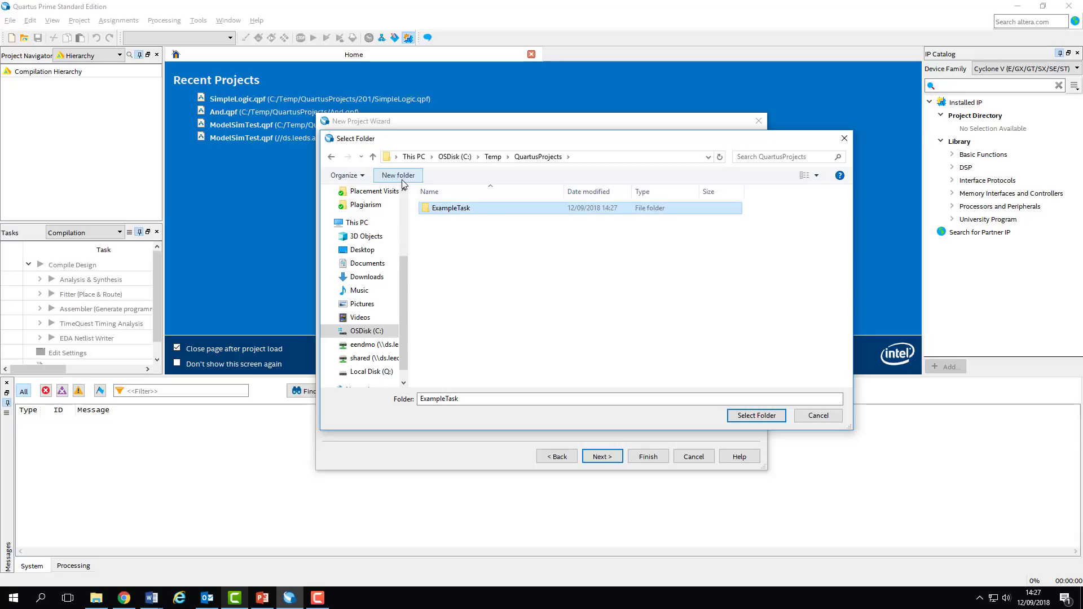
pyautogui.click(755, 415)
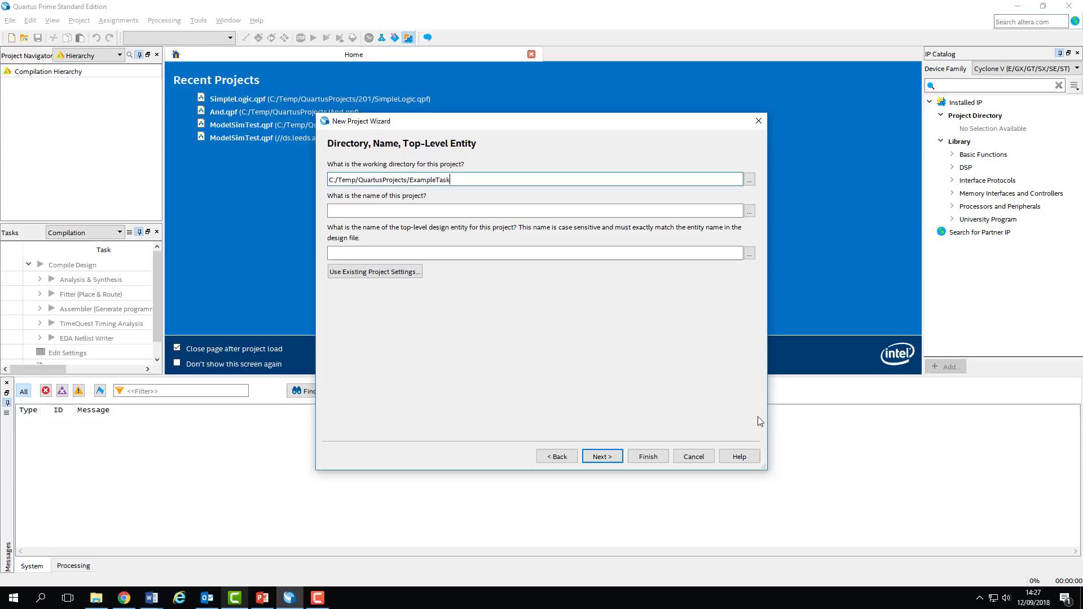
# Step: Enter 'SimpleLogic' as project name and top-level entity, then continue
pyautogui.click(532, 210)
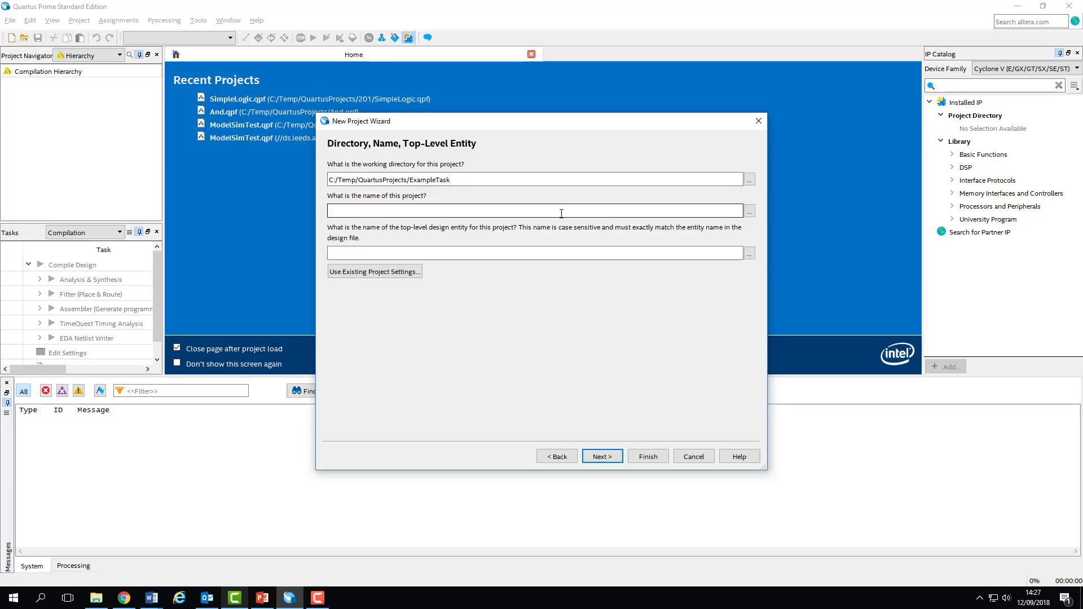
pyautogui.write('SimpleLogic')
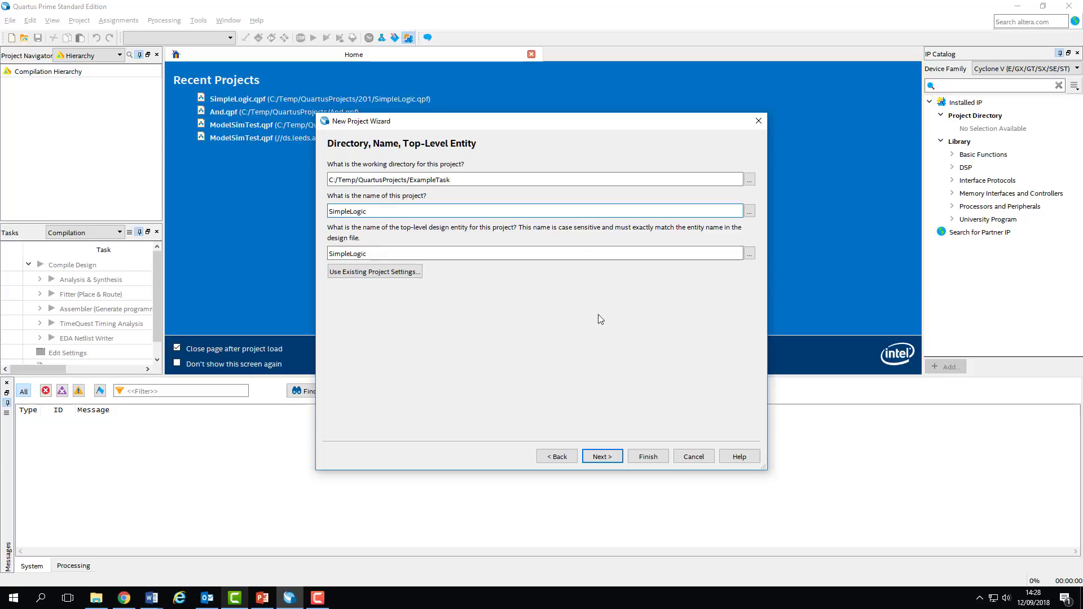
pyautogui.click(600, 456)
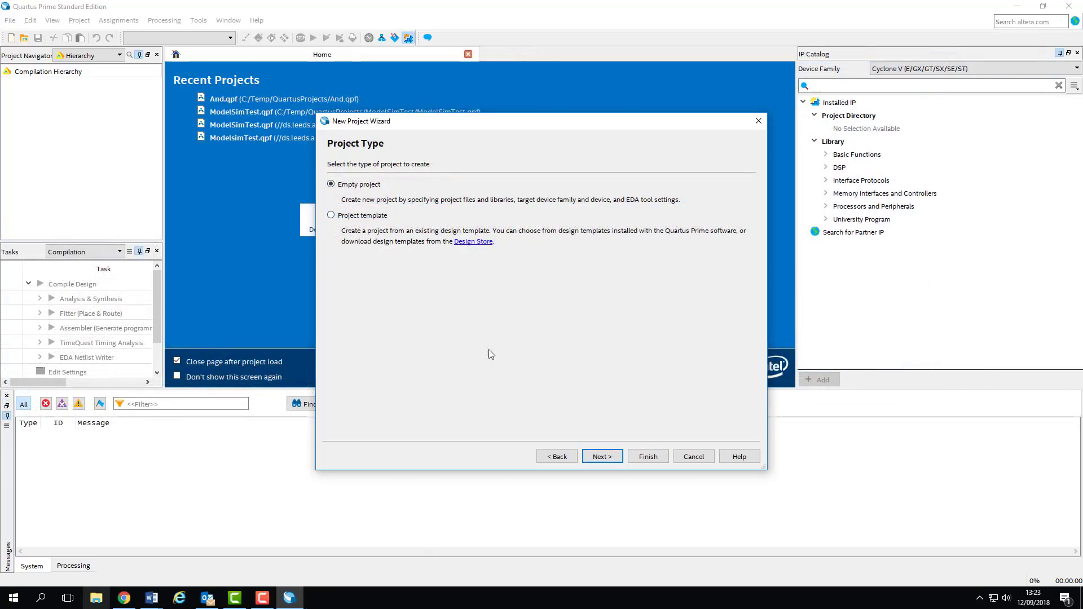
# Step: Accept Empty project and skip adding design files
pyautogui.click(601, 455)
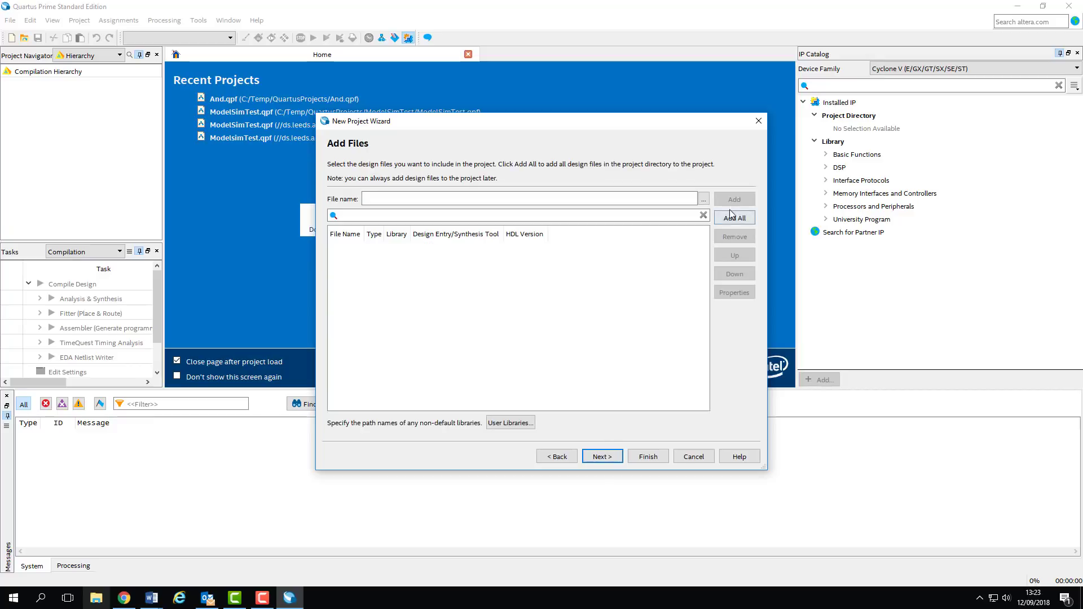
pyautogui.moveTo(505, 215)
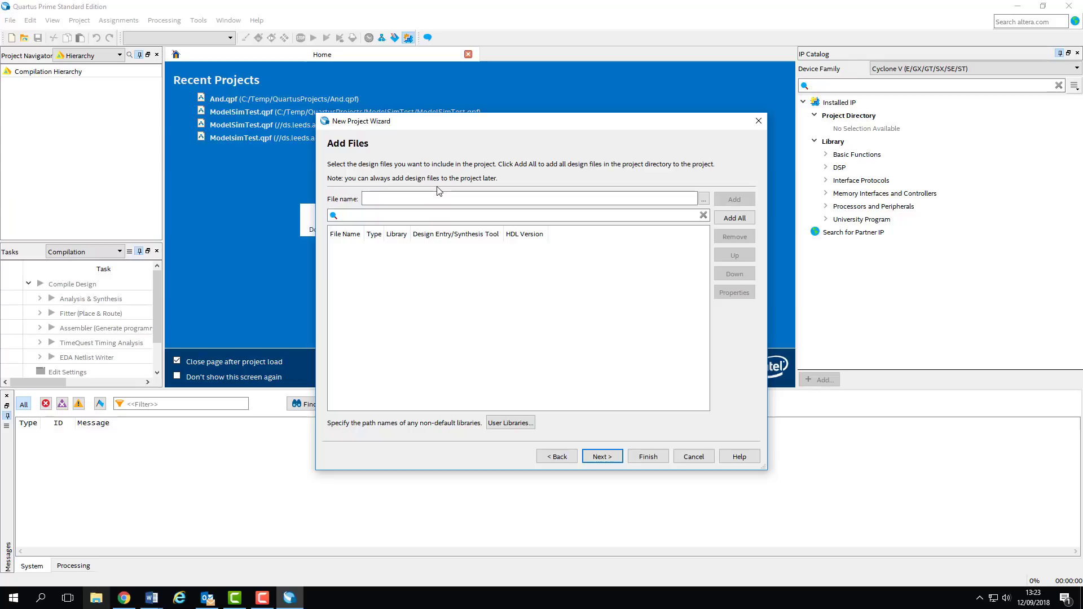
pyautogui.moveTo(434, 123)
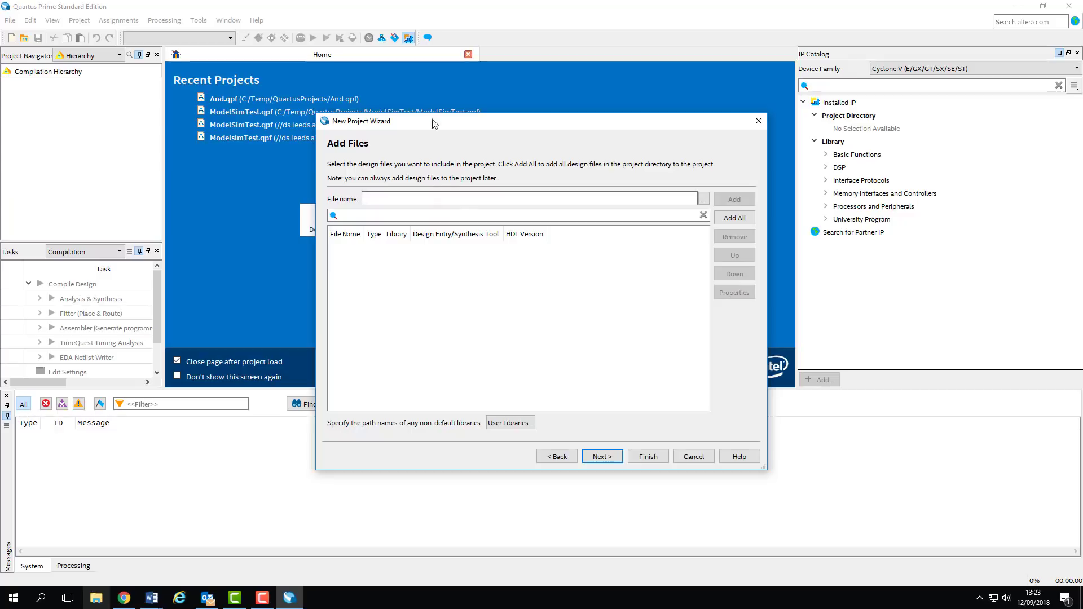
pyautogui.moveTo(201, 163)
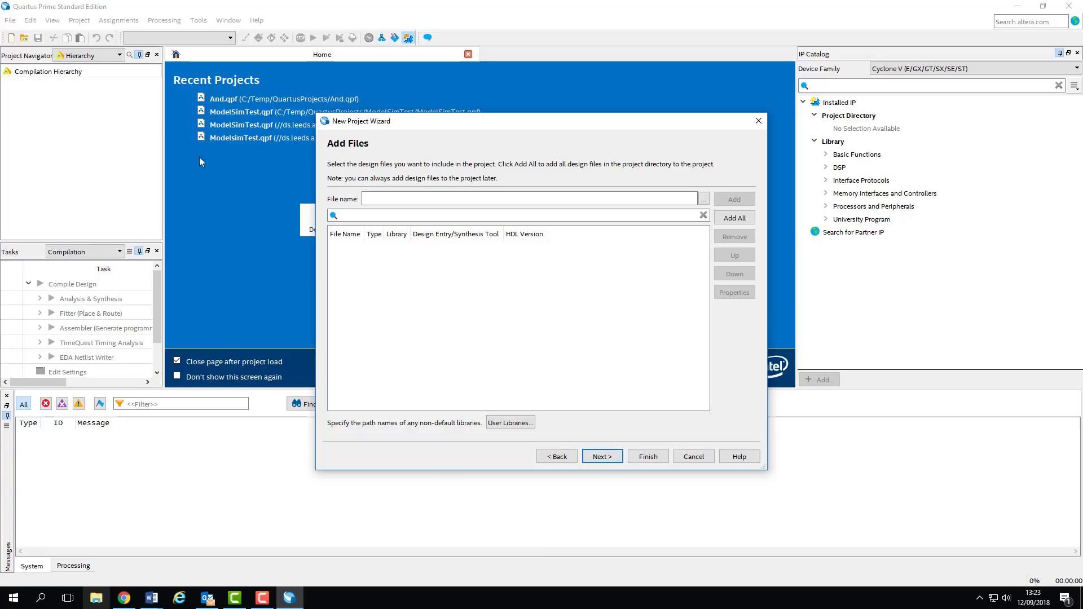
pyautogui.click(601, 455)
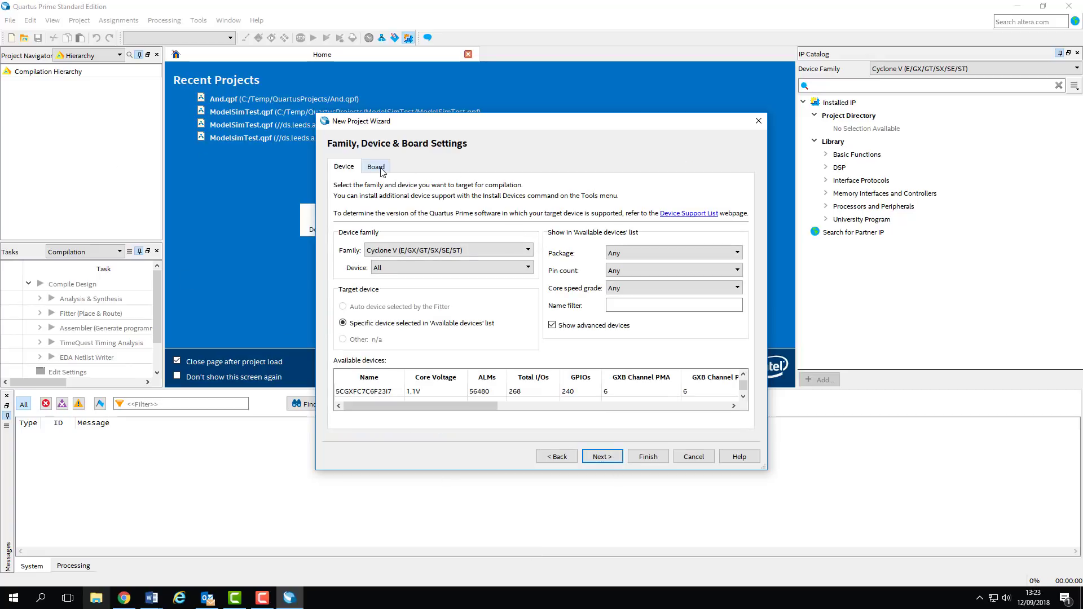
# Step: Choose the MAX 10 DE10 - Lite board with no top-level design file, then continue
pyautogui.click(375, 165)
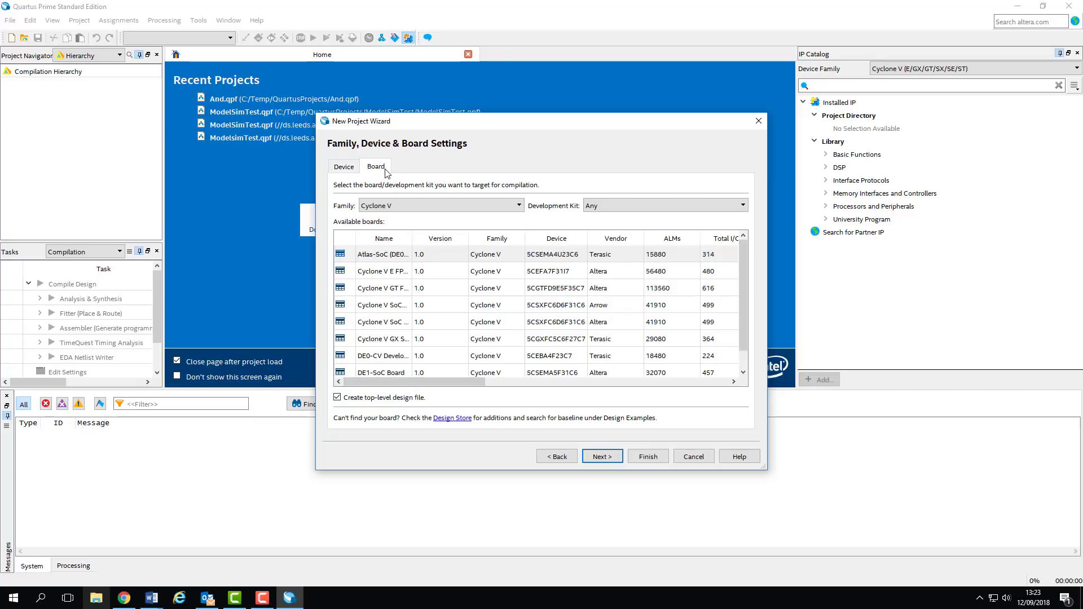
pyautogui.moveTo(391, 265)
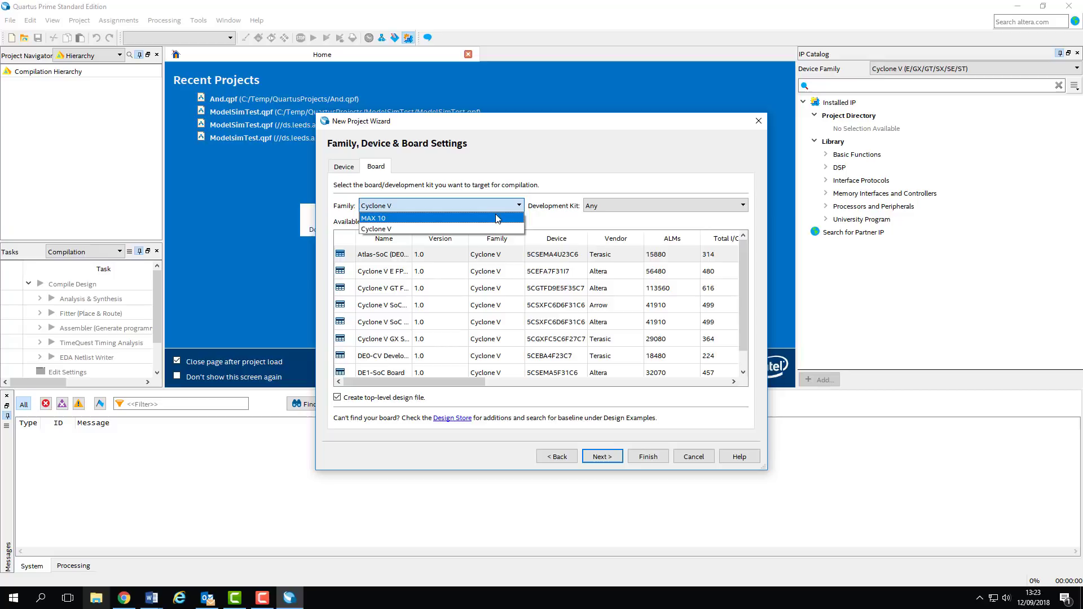
pyautogui.click(373, 218)
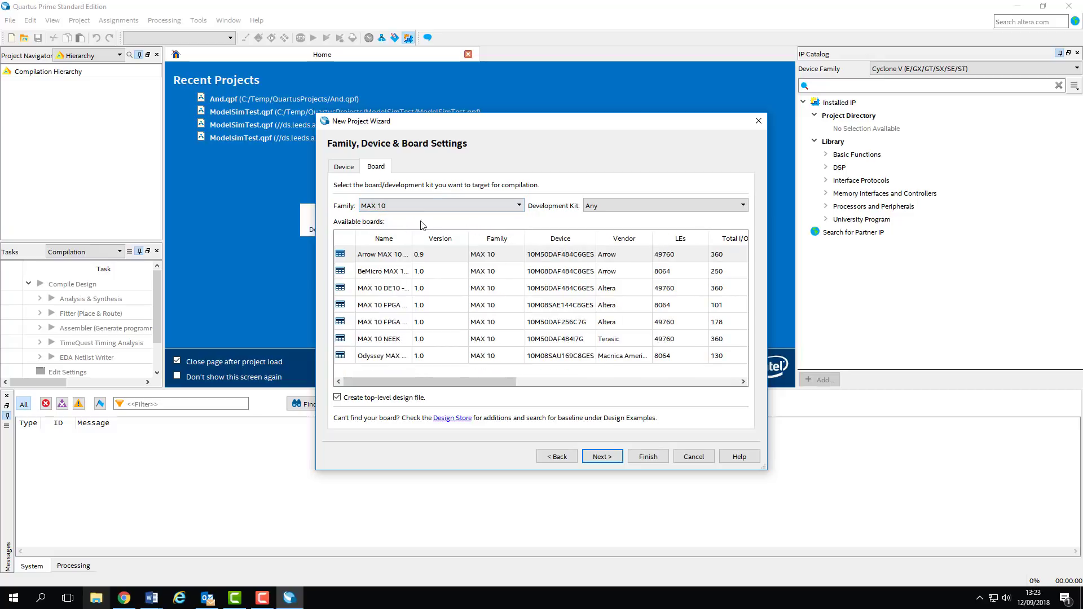
pyautogui.click(440, 206)
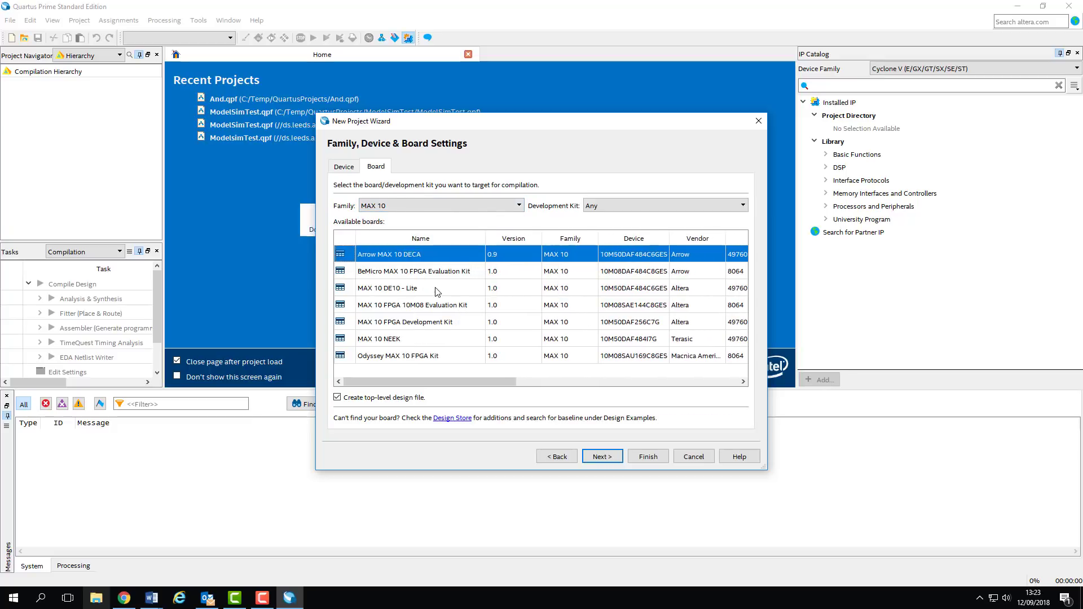
pyautogui.click(414, 288)
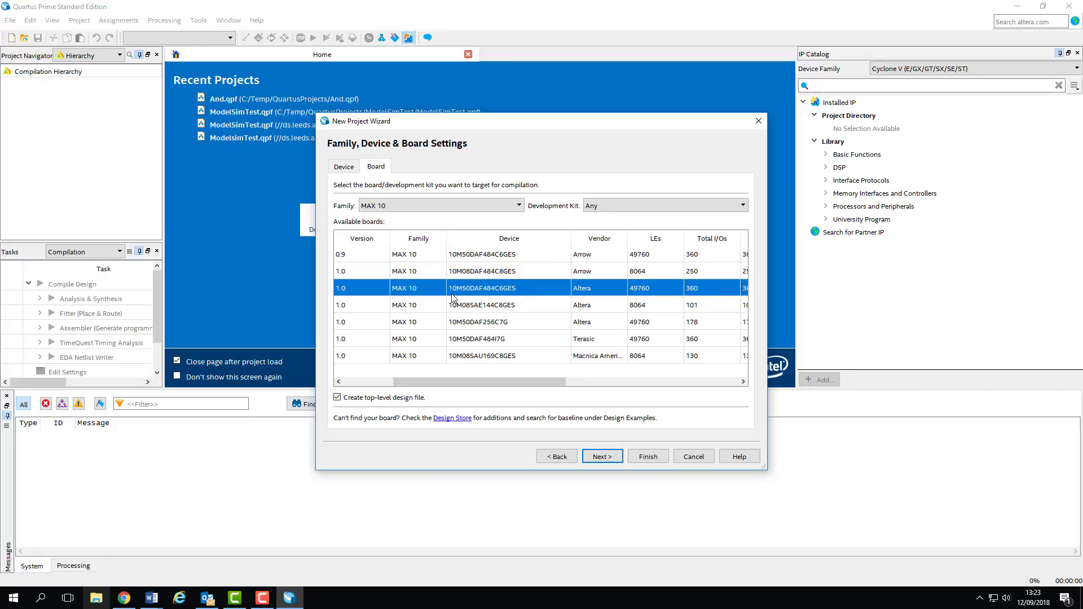
pyautogui.moveTo(471, 291)
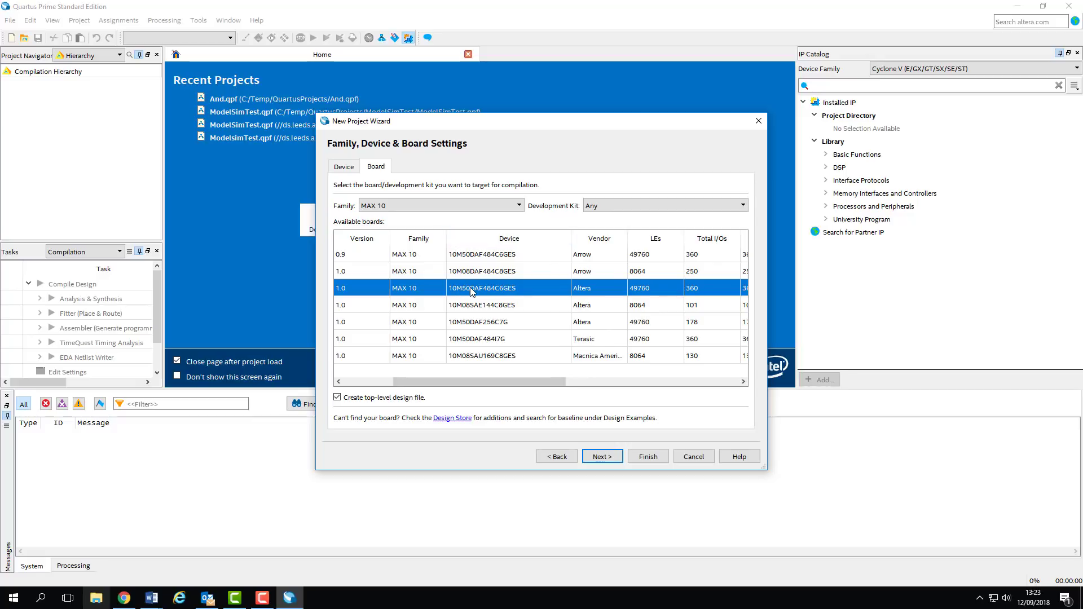
pyautogui.moveTo(488, 291)
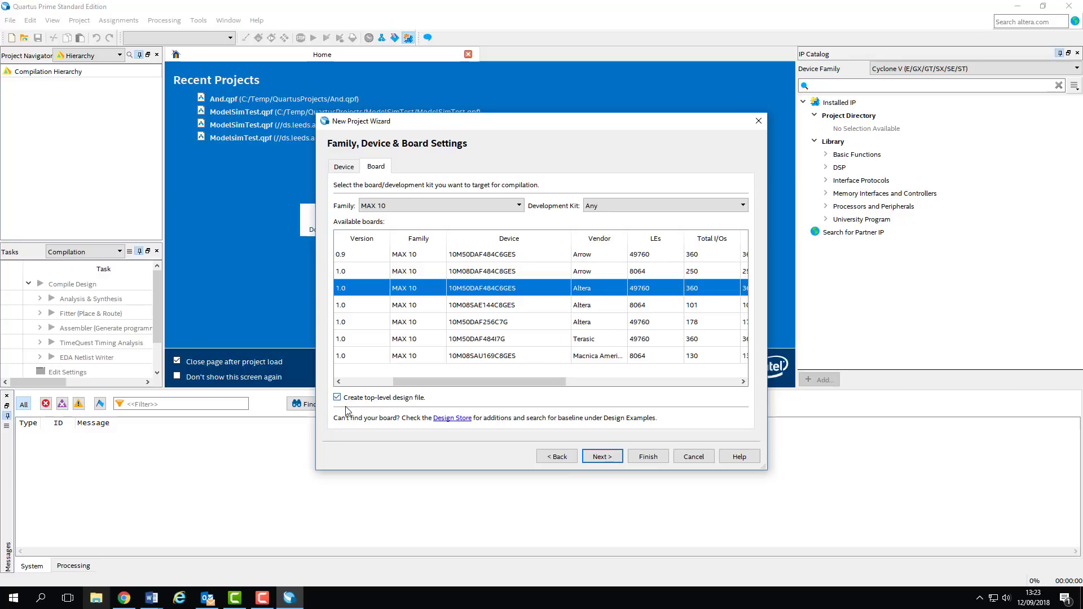
pyautogui.click(338, 397)
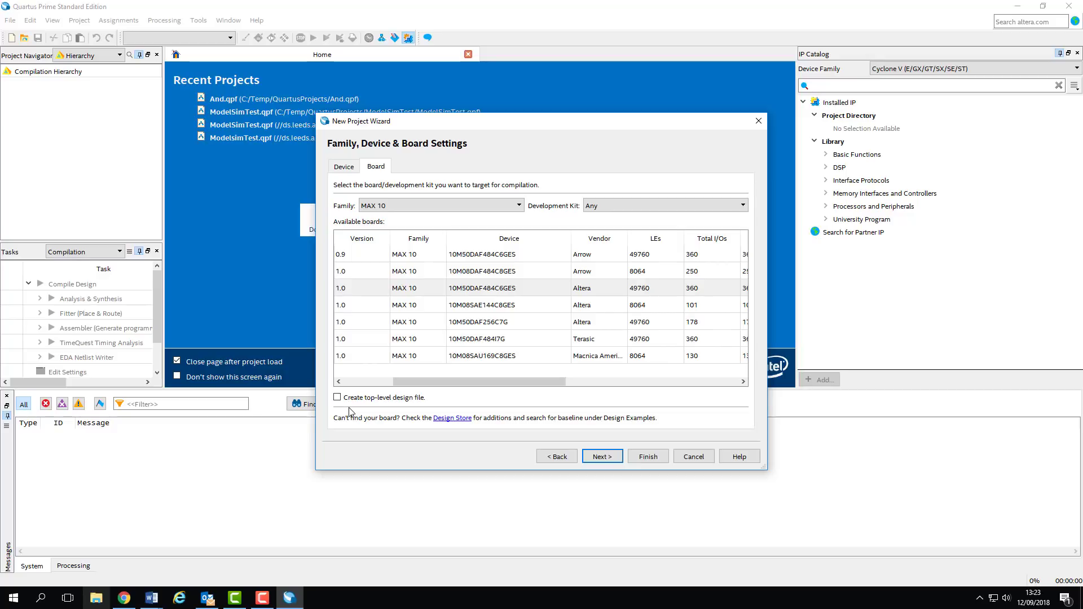
pyautogui.click(600, 456)
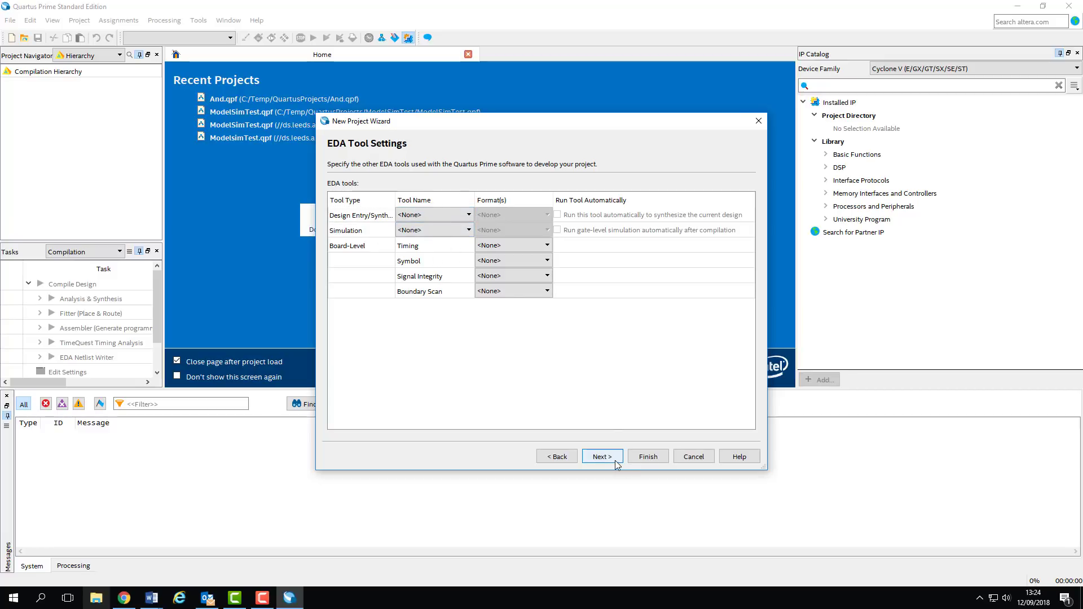
# Step: Skip EDA tool settings and finish the wizard from the Summary page
pyautogui.click(600, 455)
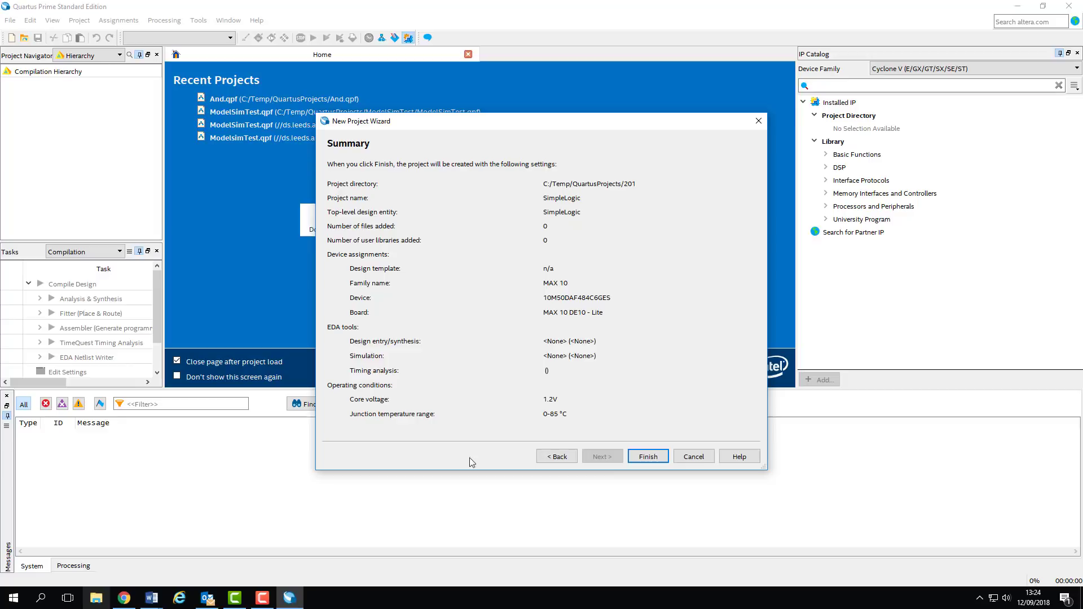
pyautogui.moveTo(619, 292)
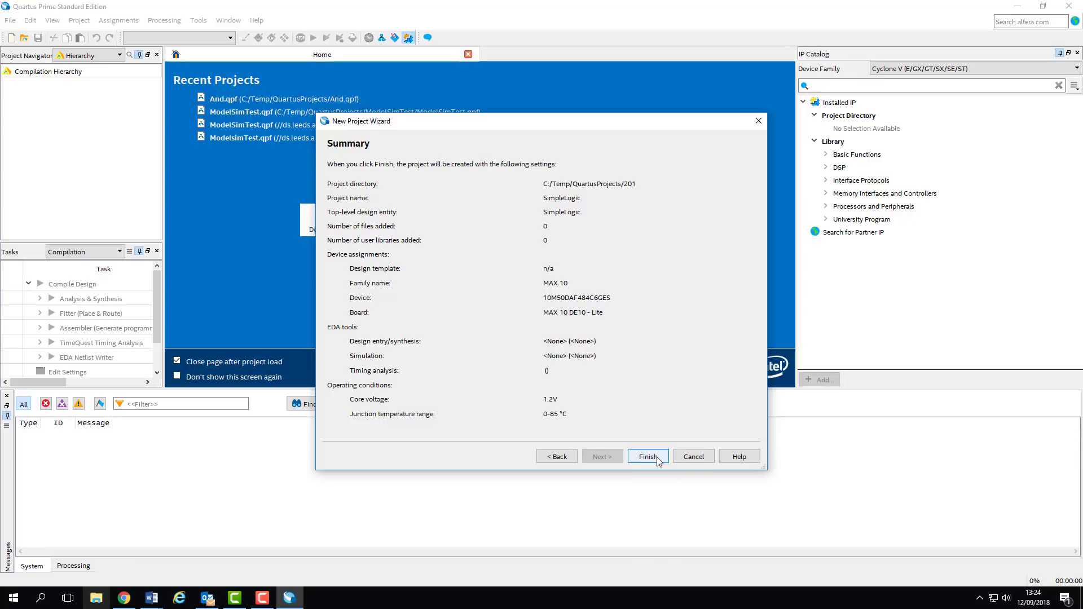
pyautogui.click(647, 455)
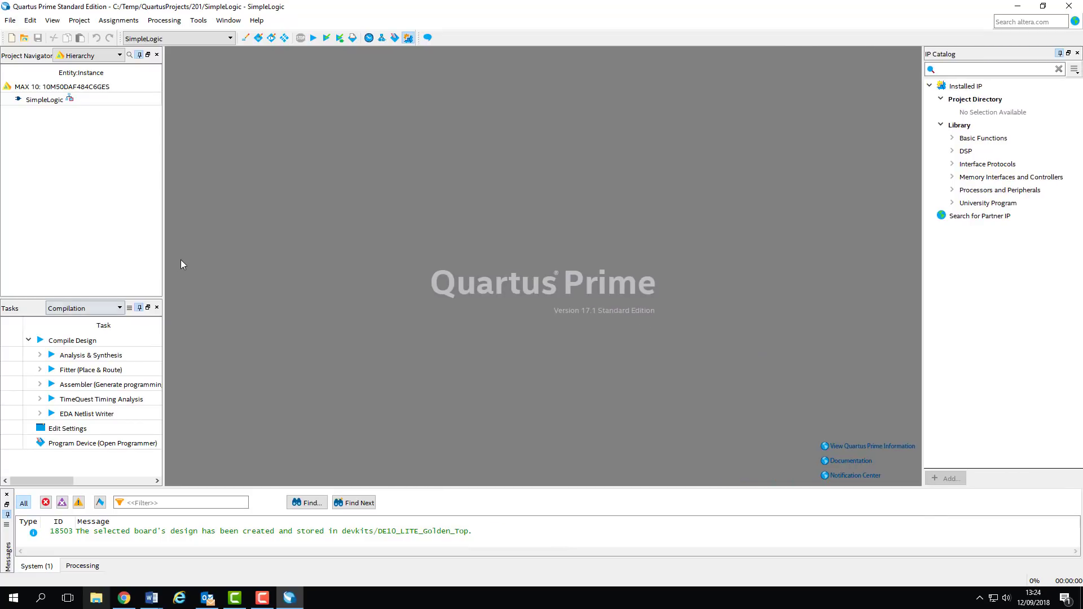
# Step: Select the SimpleLogic entity, try the navigator views, and glance over the Processing menu
pyautogui.click(43, 98)
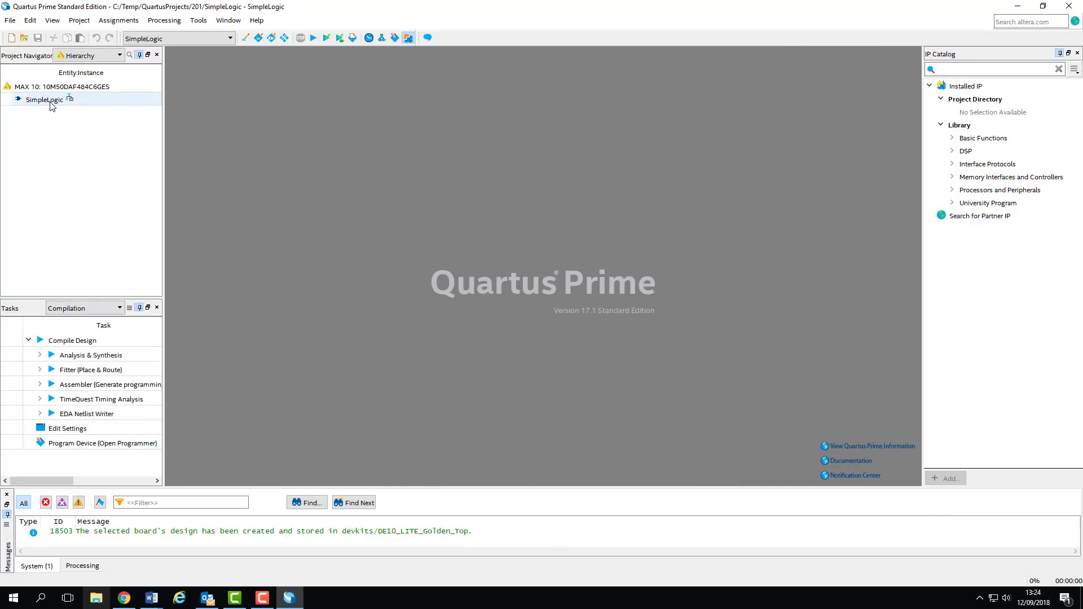
pyautogui.click(86, 55)
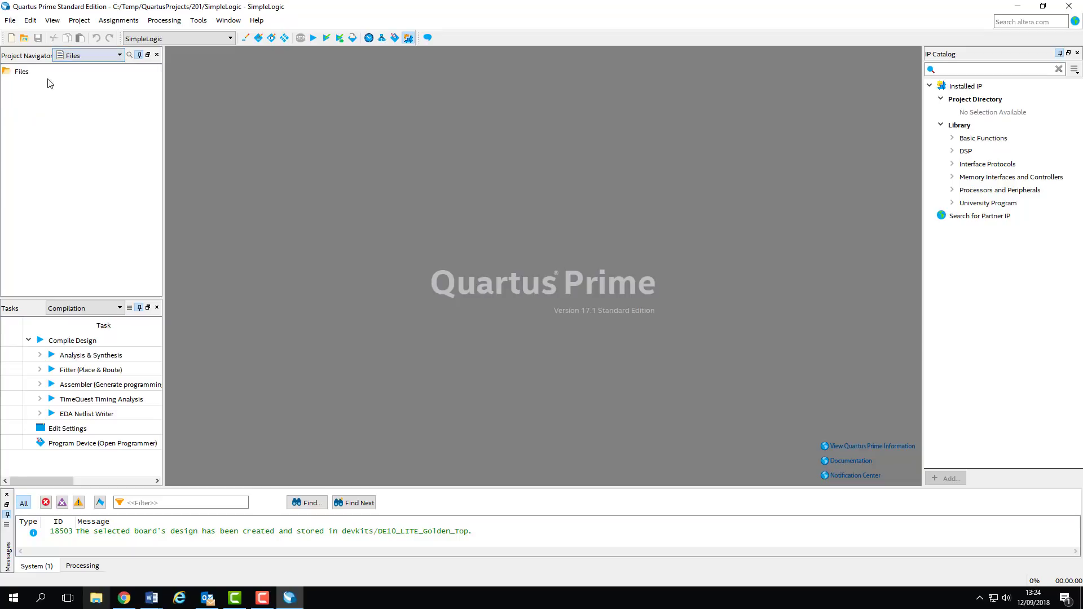
pyautogui.click(120, 54)
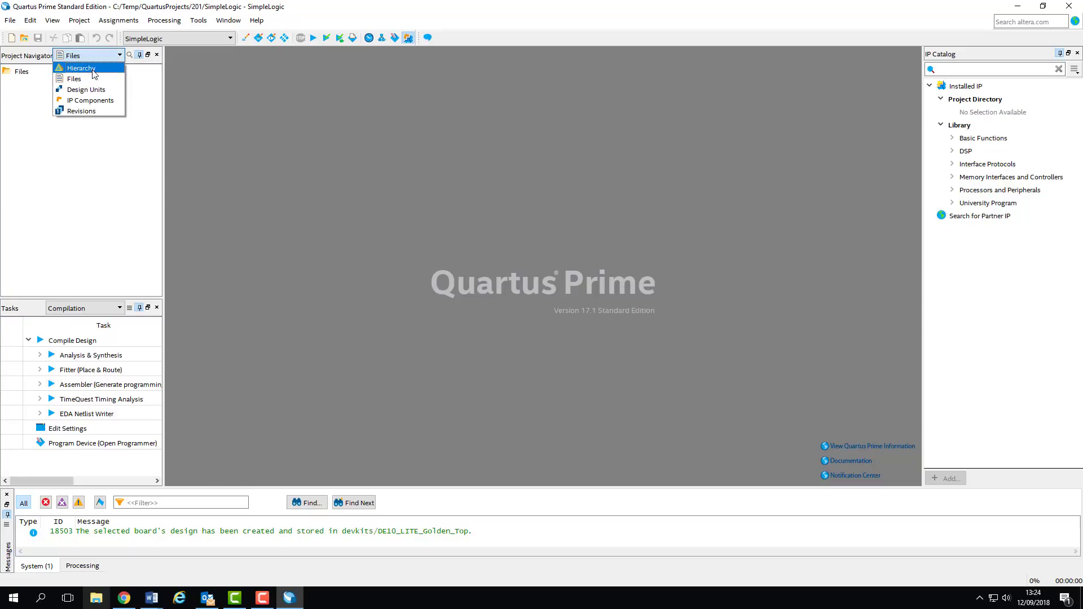
pyautogui.click(80, 67)
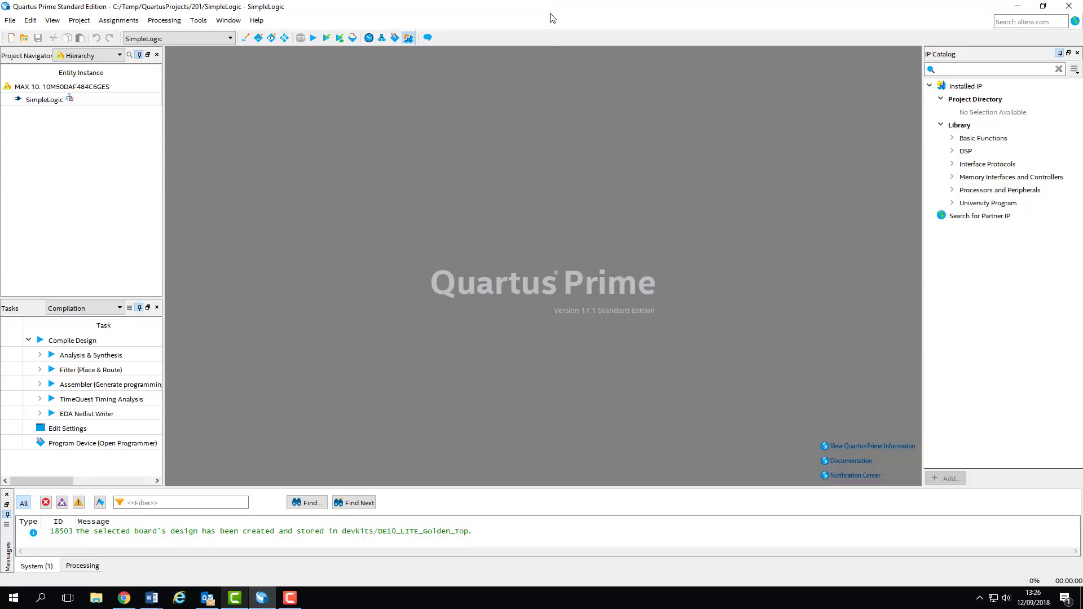
pyautogui.moveTo(599, 175)
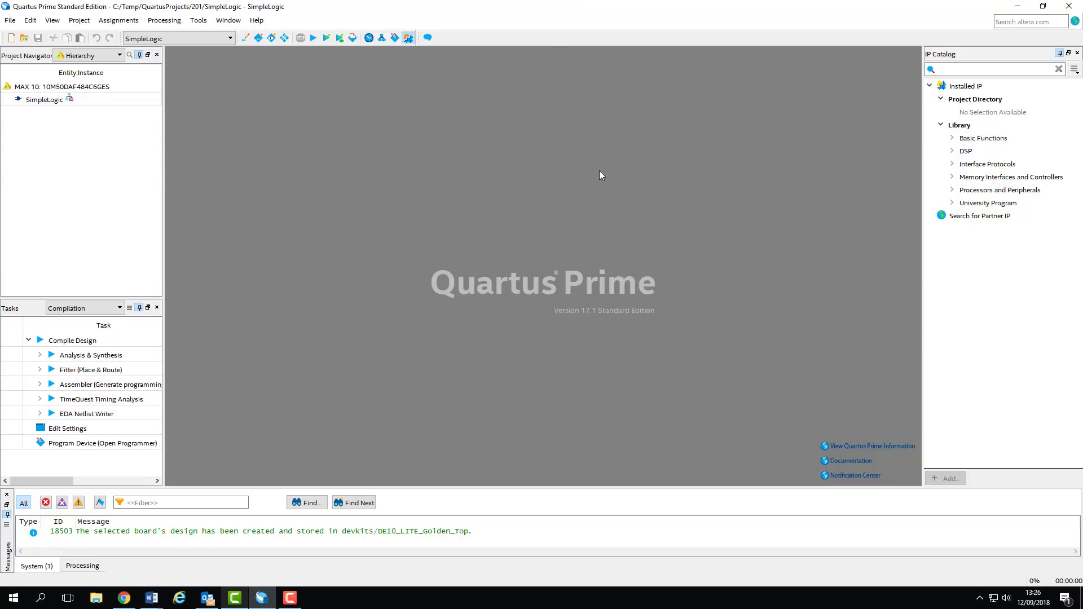
pyautogui.moveTo(529, 181)
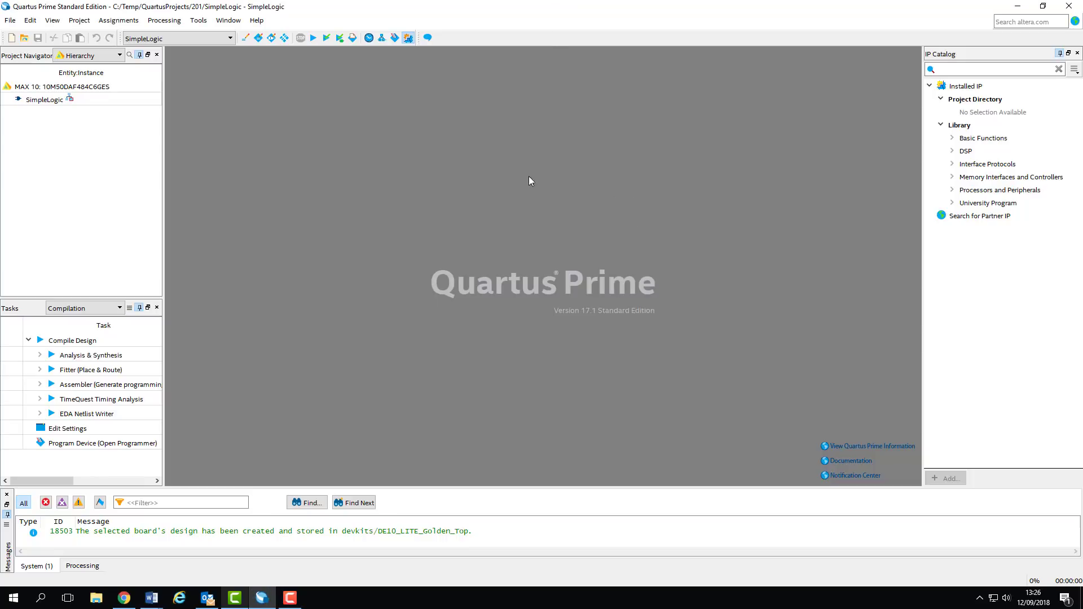
pyautogui.click(163, 20)
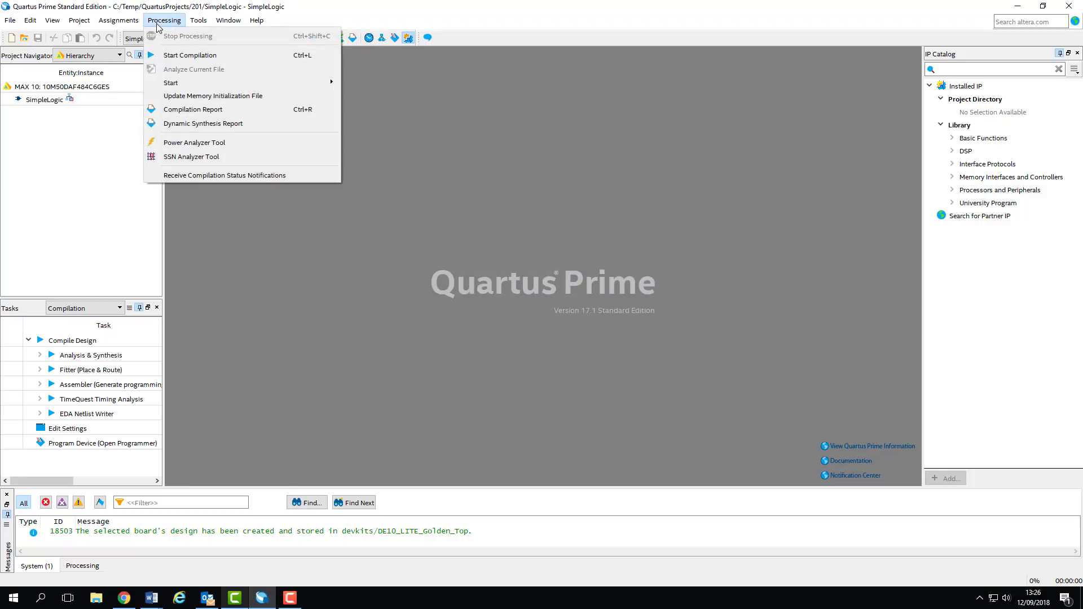
pyautogui.click(79, 20)
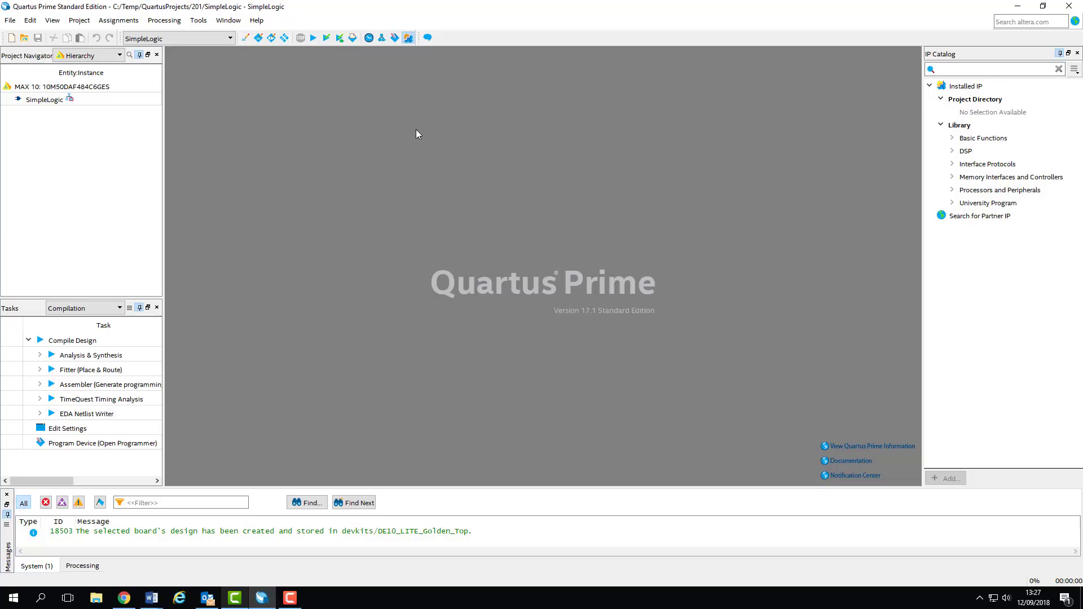
pyautogui.moveTo(417, 122)
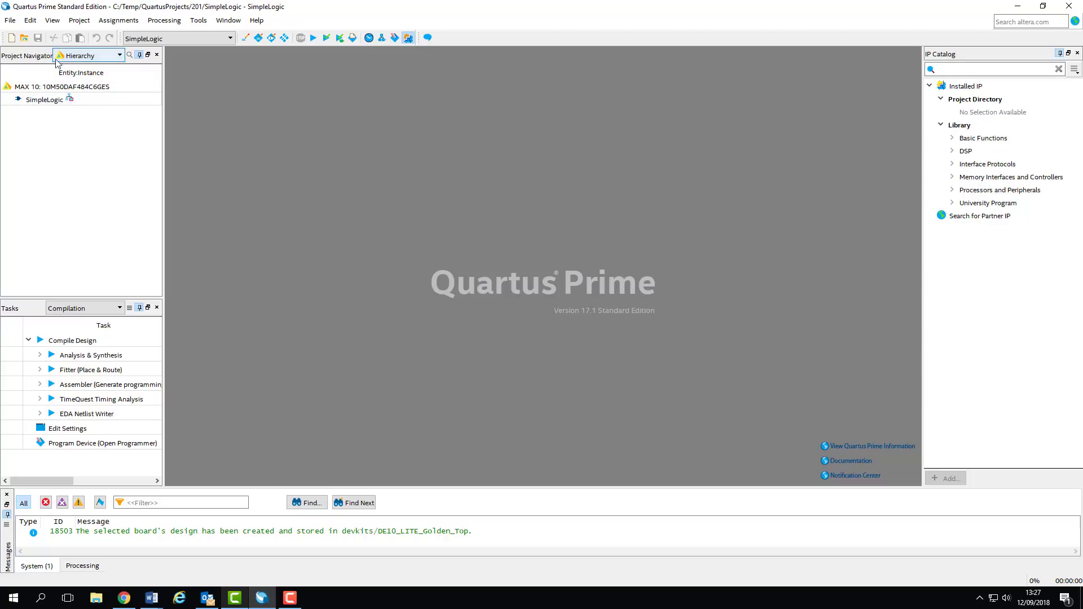
# Step: Switch the Project Navigator dropdown from Hierarchy to Files, showing an empty list
pyautogui.click(44, 99)
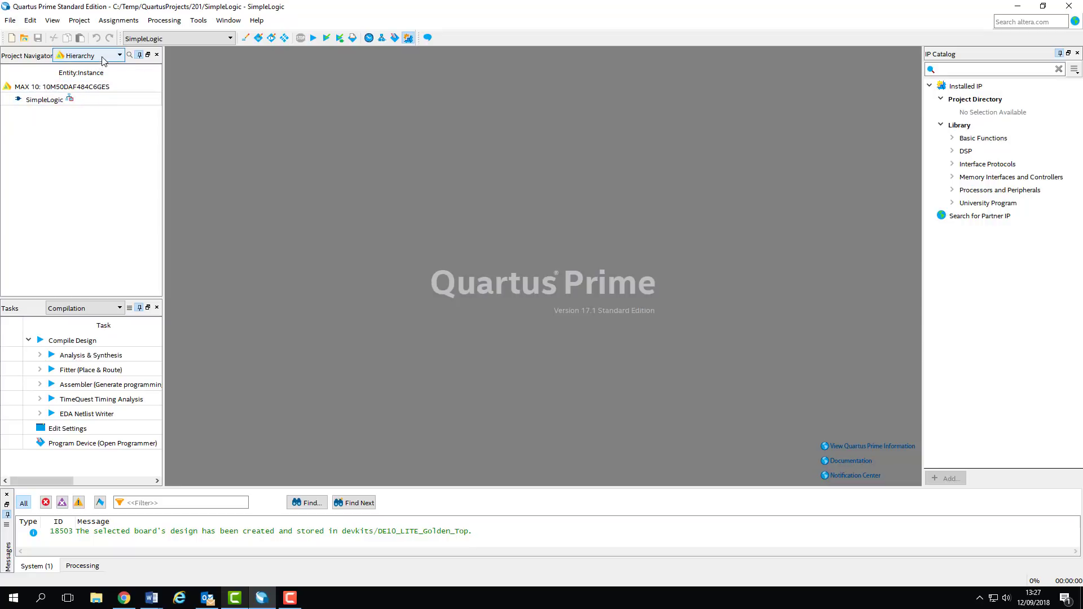
pyautogui.click(119, 54)
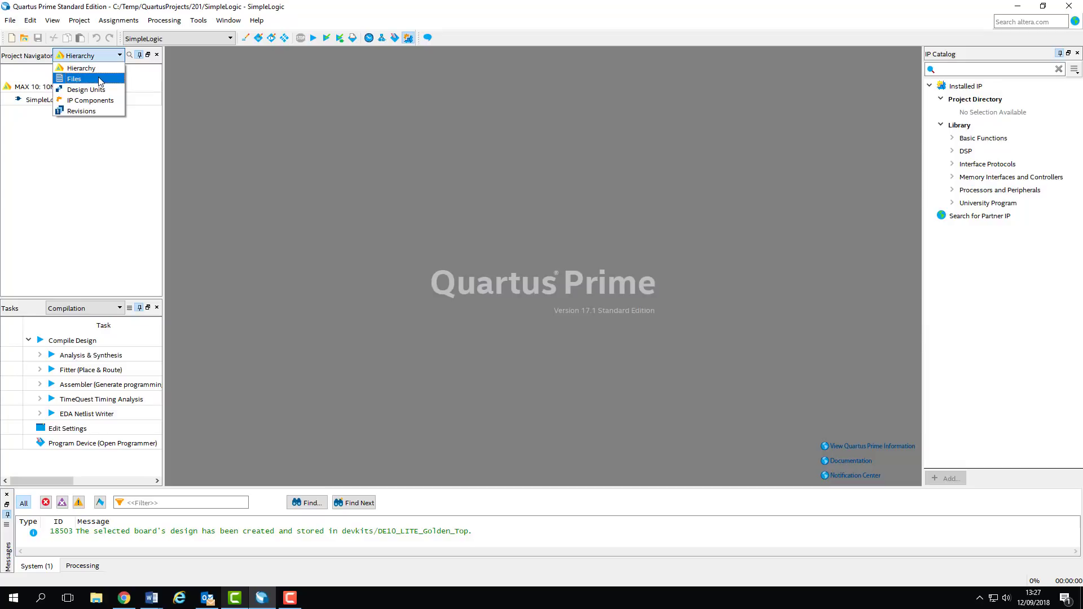
pyautogui.click(73, 78)
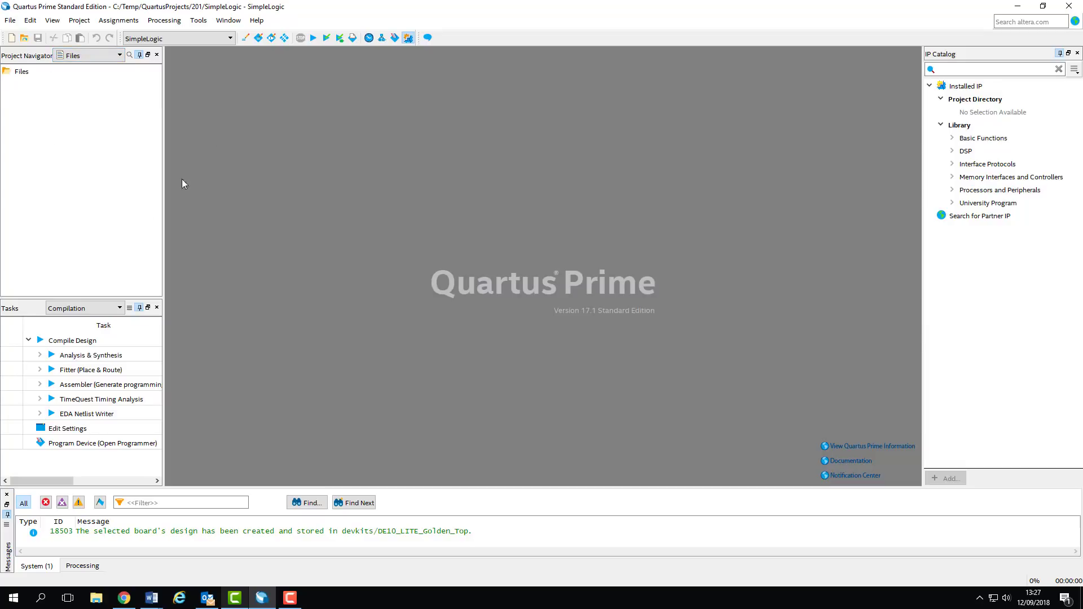
pyautogui.moveTo(114, 157)
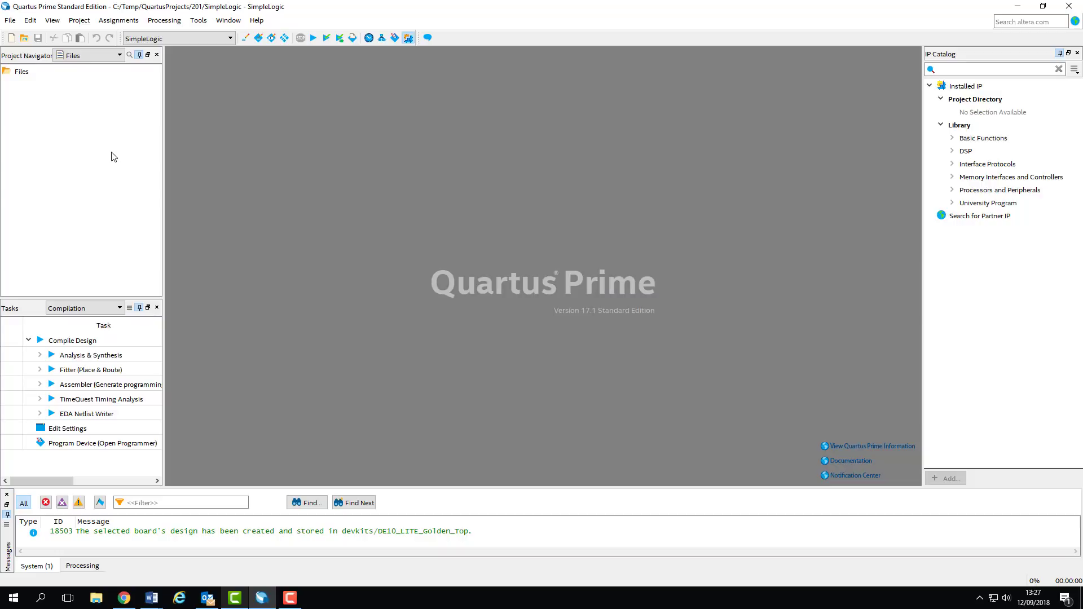
pyautogui.moveTo(101, 170)
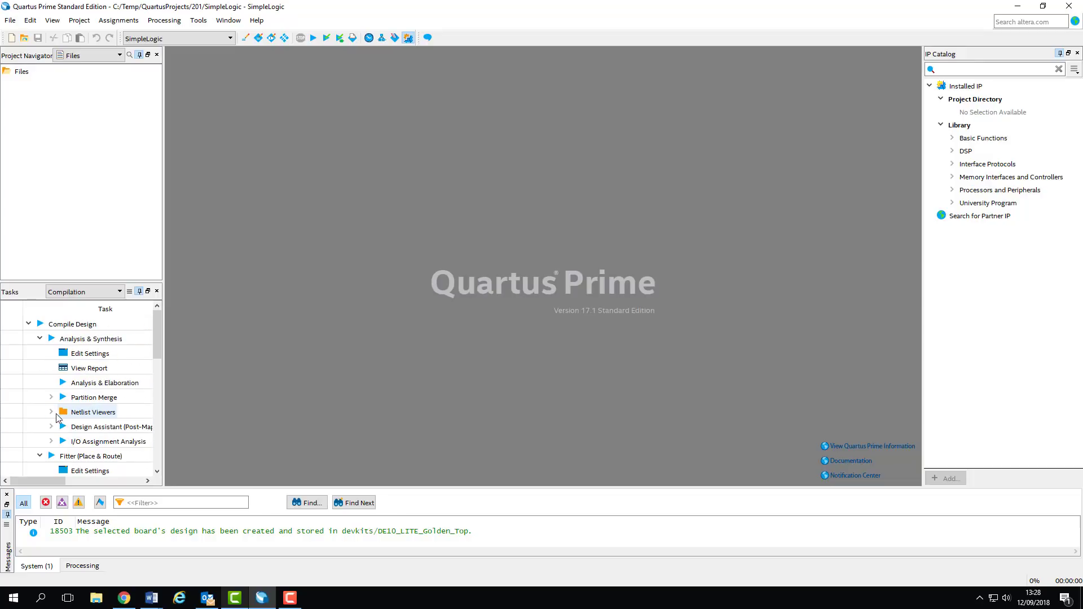
pyautogui.click(50, 413)
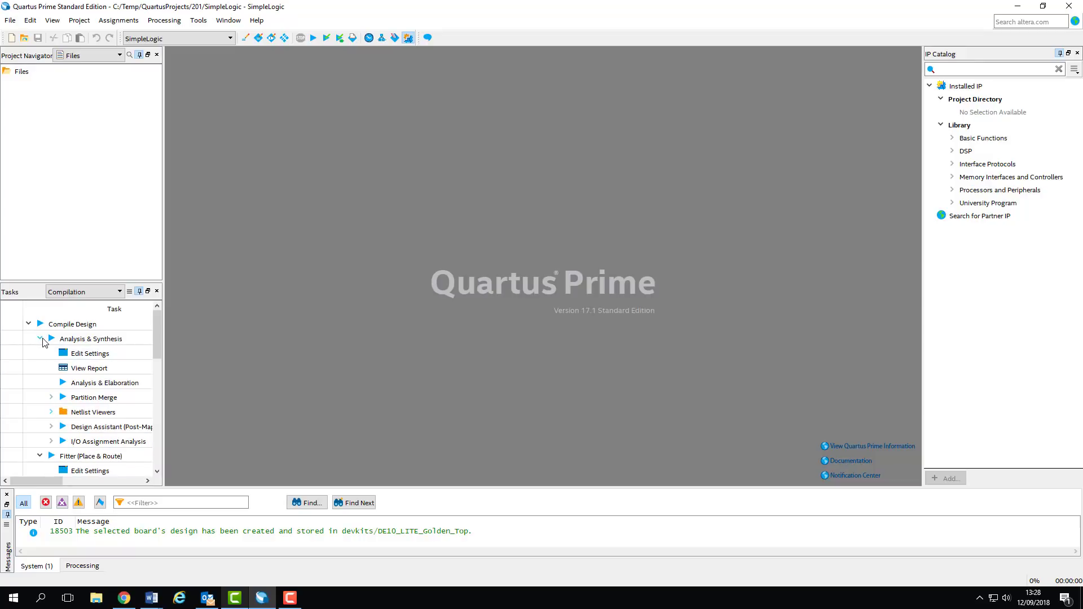
pyautogui.click(40, 338)
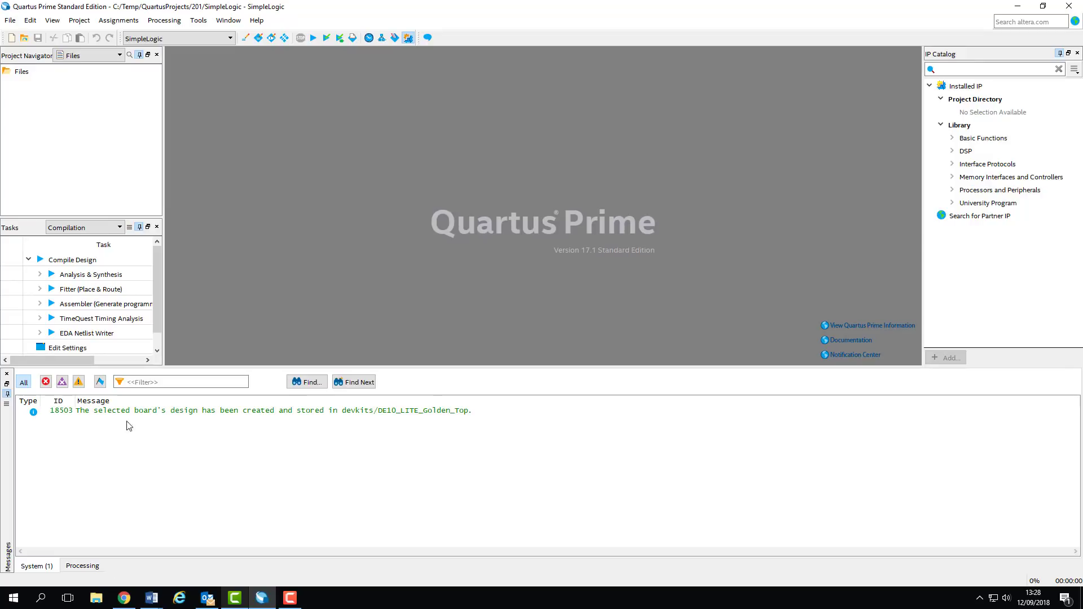
pyautogui.moveTo(201, 433)
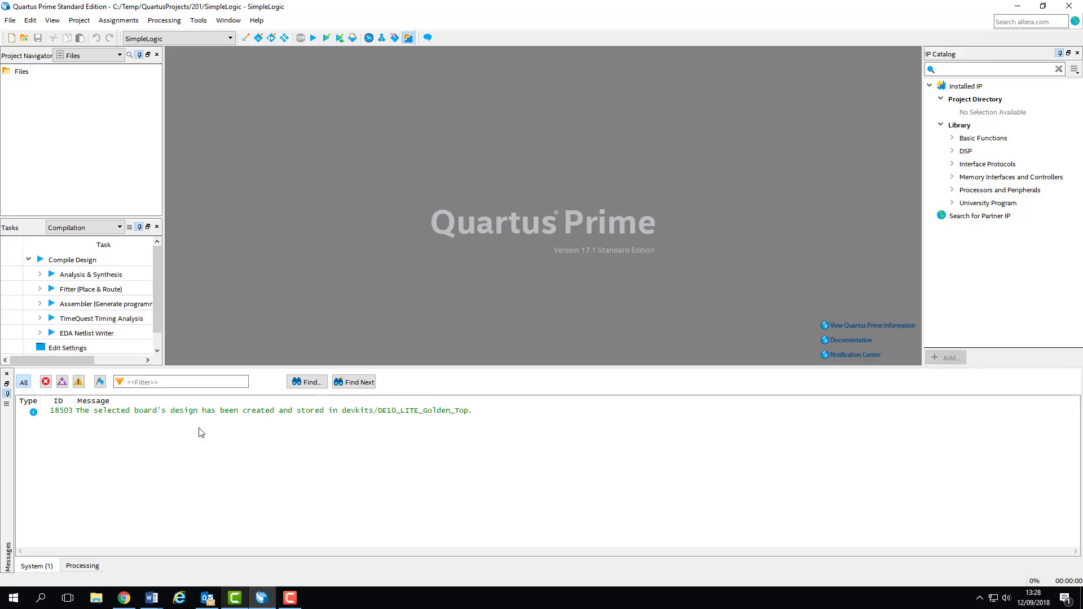
pyautogui.moveTo(114, 411)
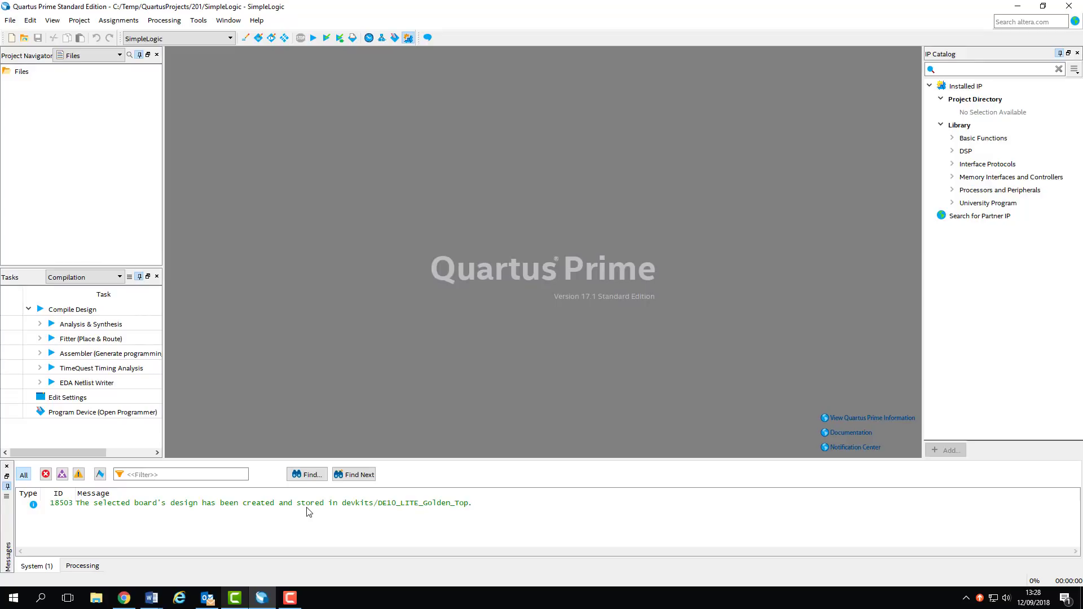
pyautogui.moveTo(282, 447)
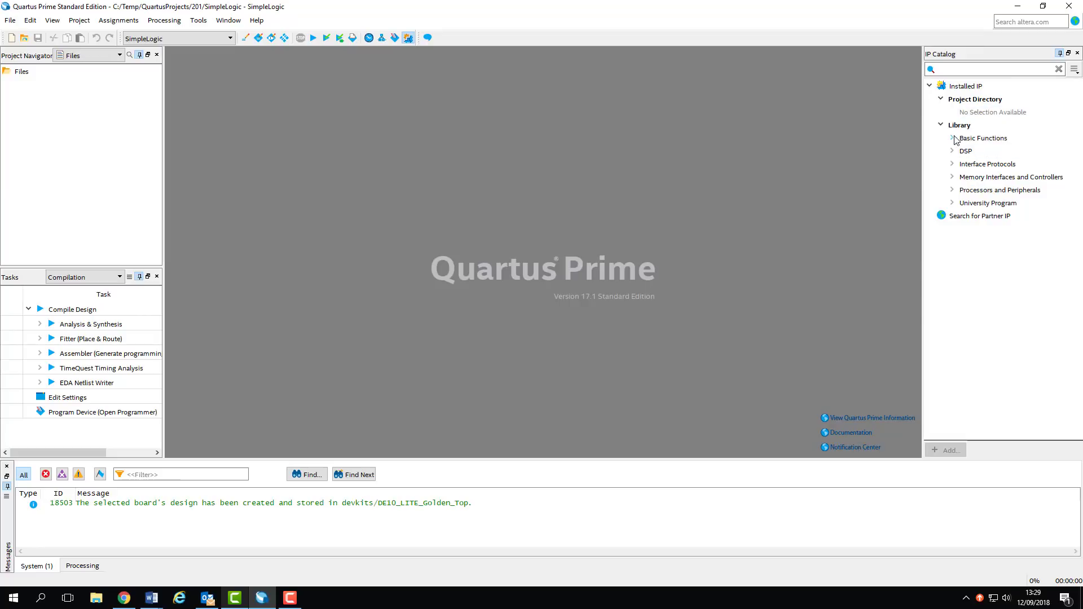
# Step: Expand Library > Basic Functions in the IP Catalog and scroll through the Arithmetic cores
pyautogui.click(981, 138)
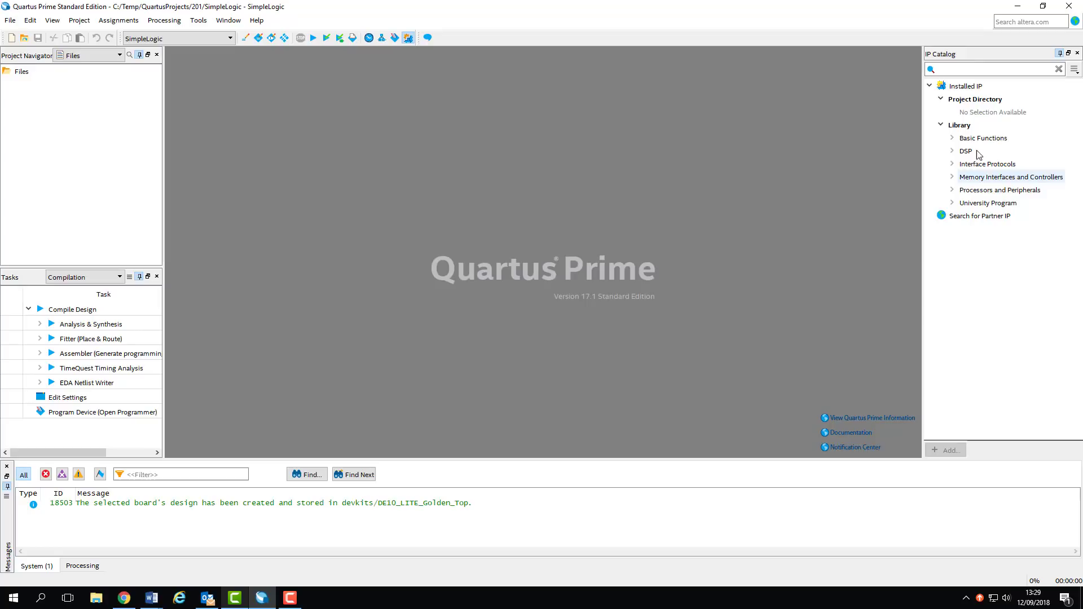
pyautogui.moveTo(981, 138)
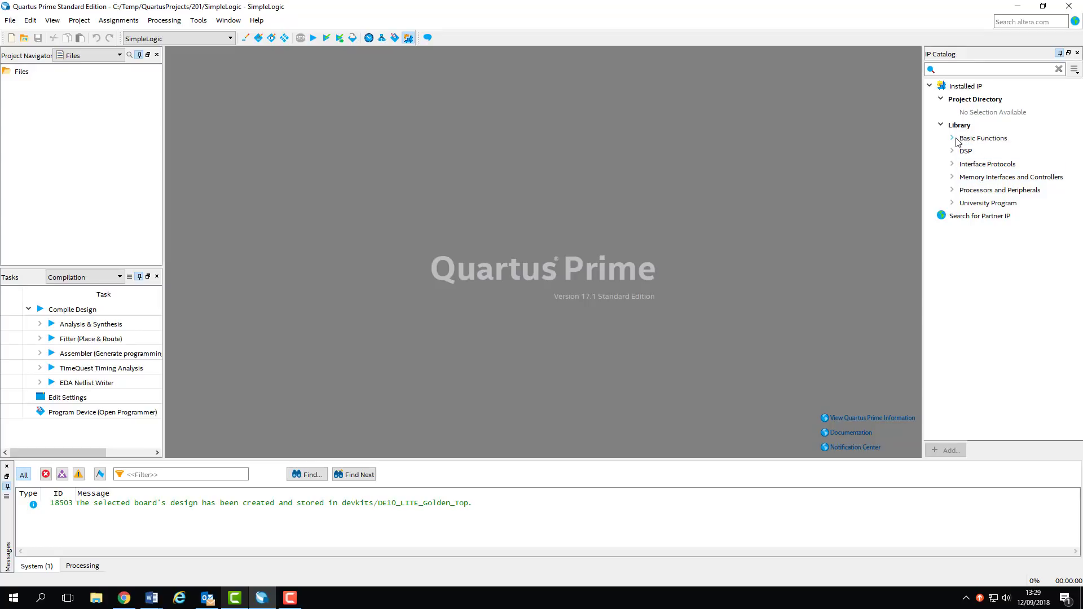
pyautogui.click(951, 139)
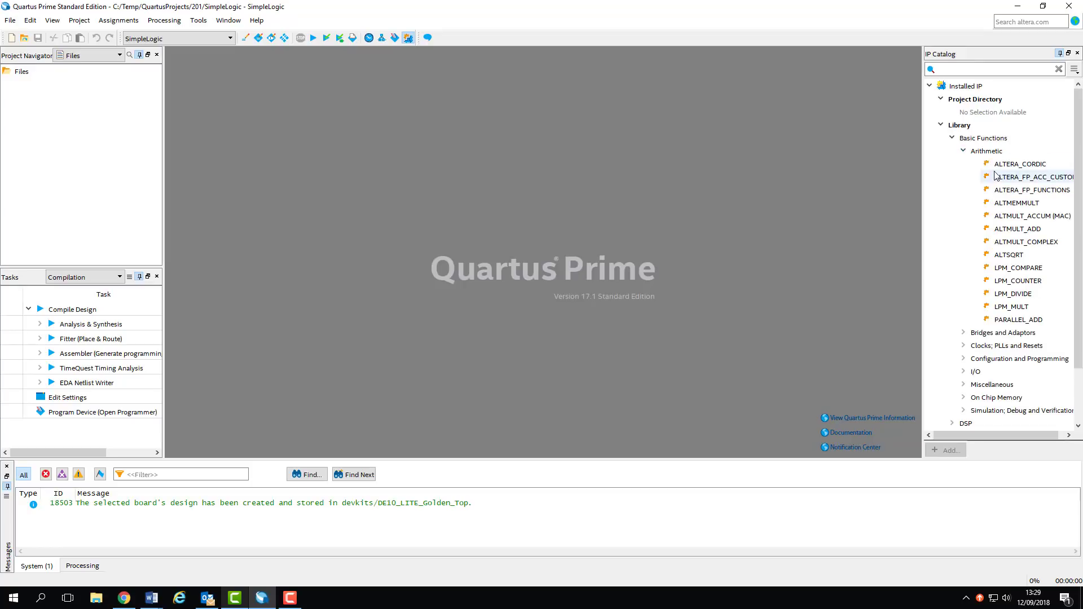
pyautogui.scroll(-3)
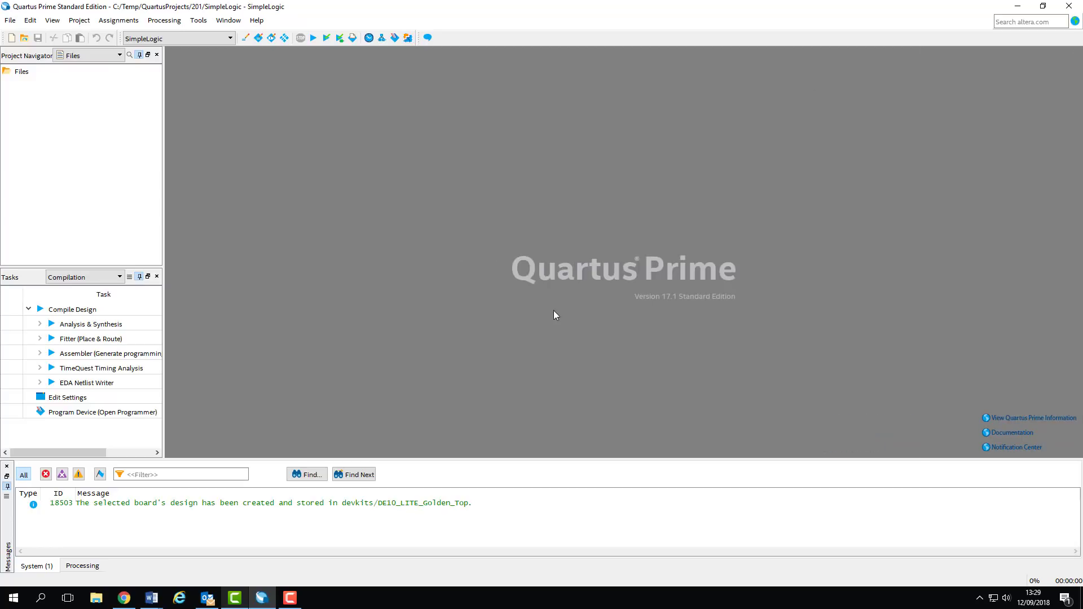
pyautogui.moveTo(466, 219)
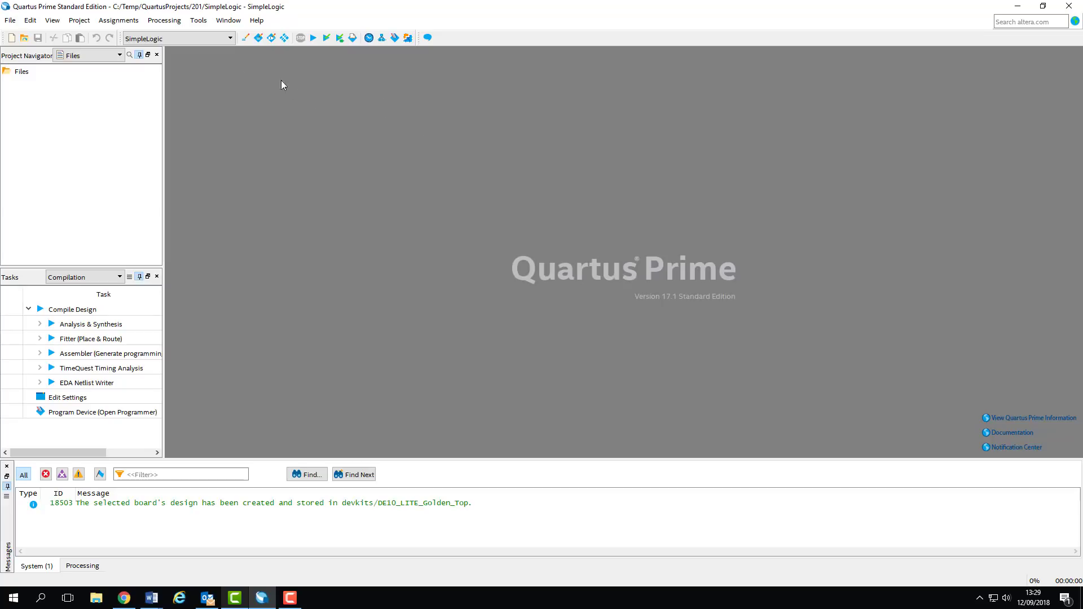
# Step: Create a blank Verilog HDL File from File > New, opening Verilog1.v
pyautogui.click(11, 38)
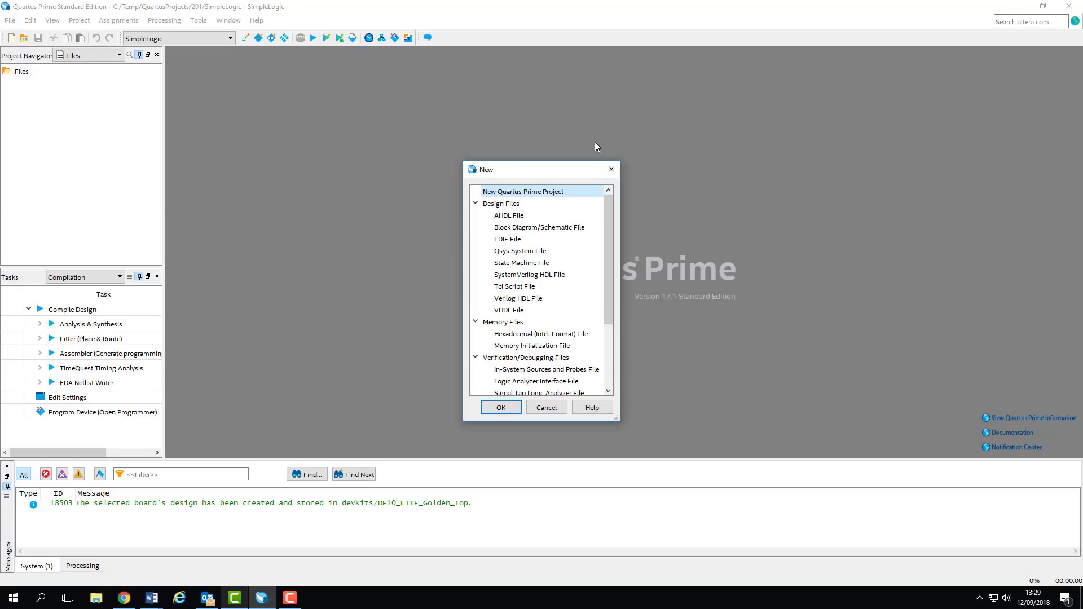
pyautogui.click(517, 298)
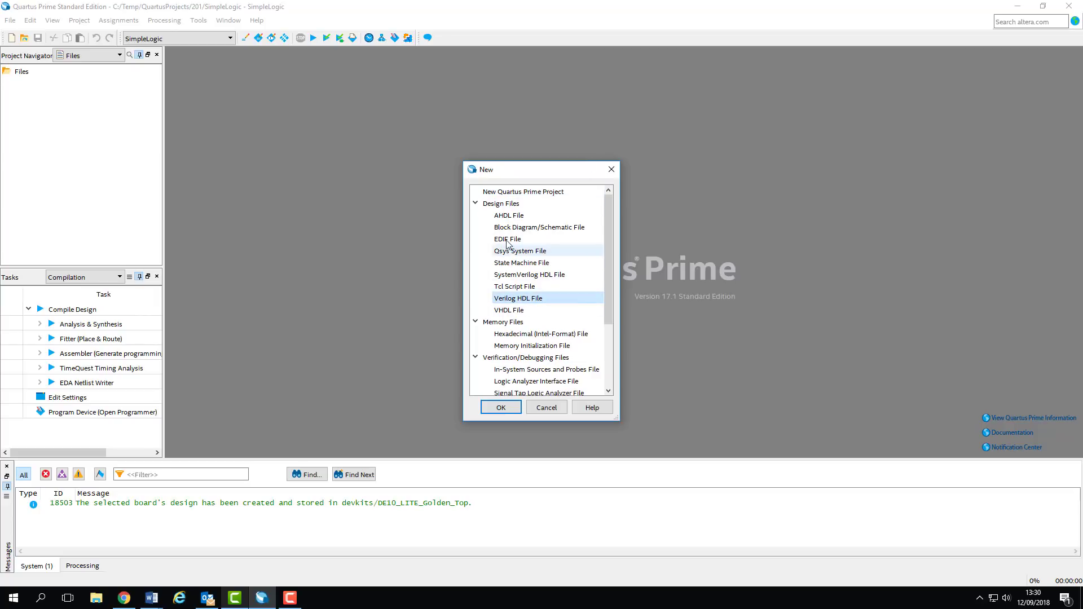
pyautogui.click(500, 407)
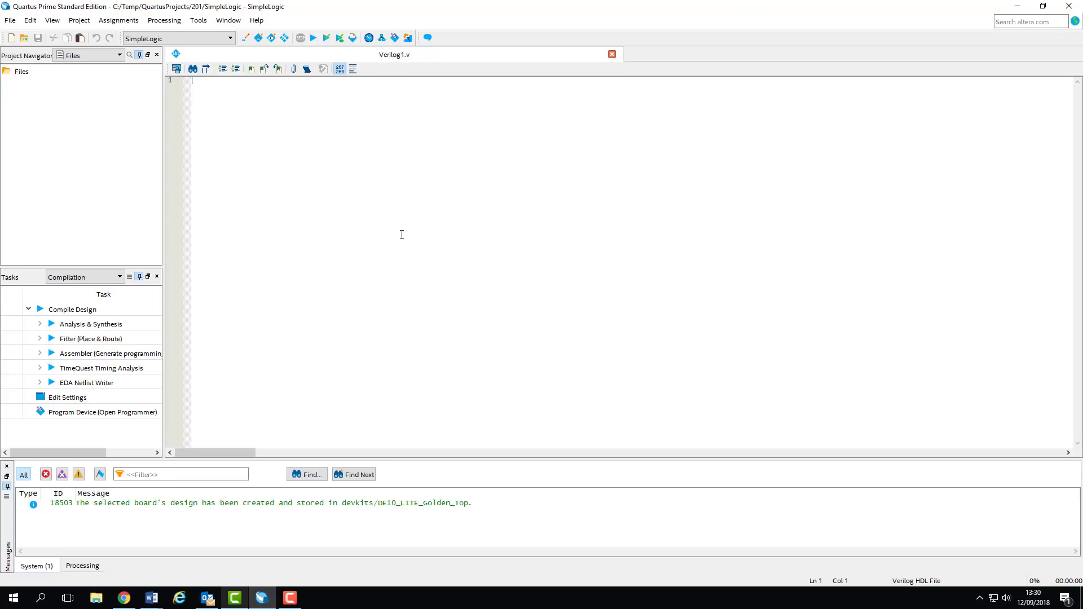
pyautogui.moveTo(385, 159)
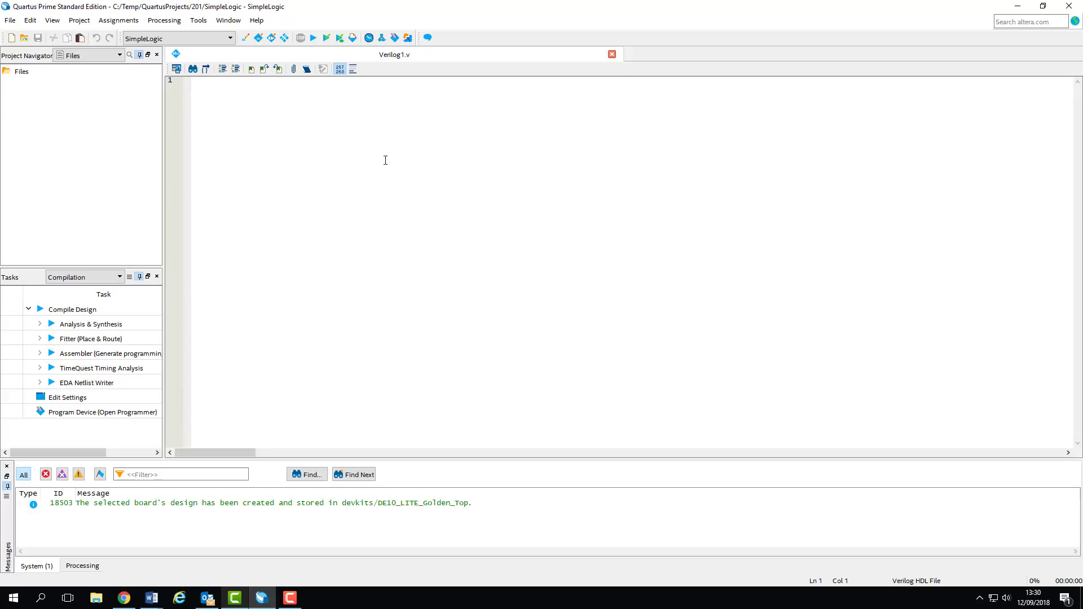
# Step: Save the blank Verilog file as SimpleLogic.v, added to the current project
pyautogui.click(193, 80)
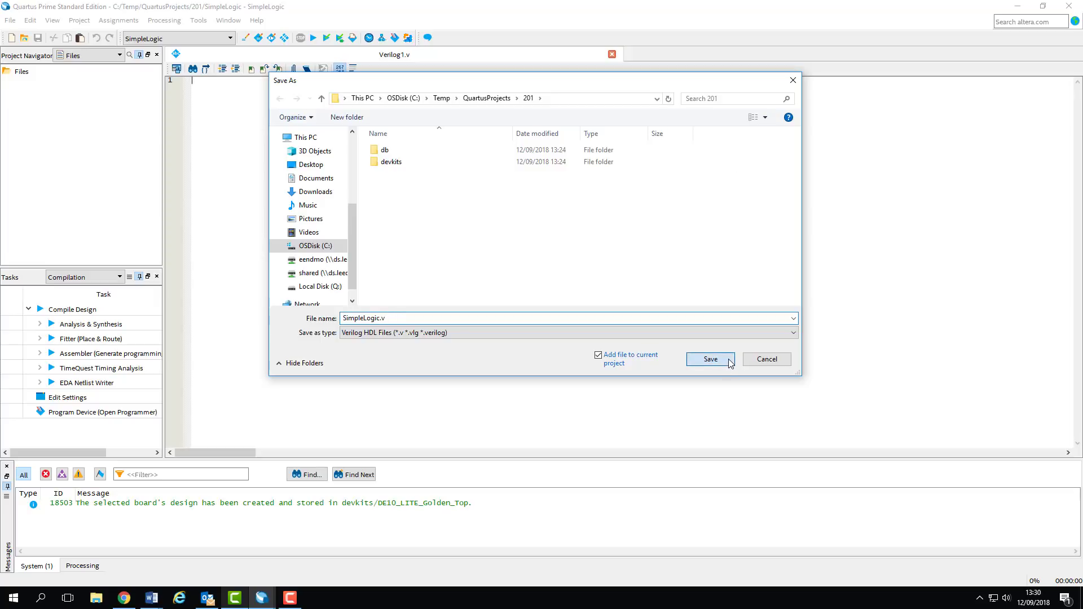
pyautogui.click(709, 359)
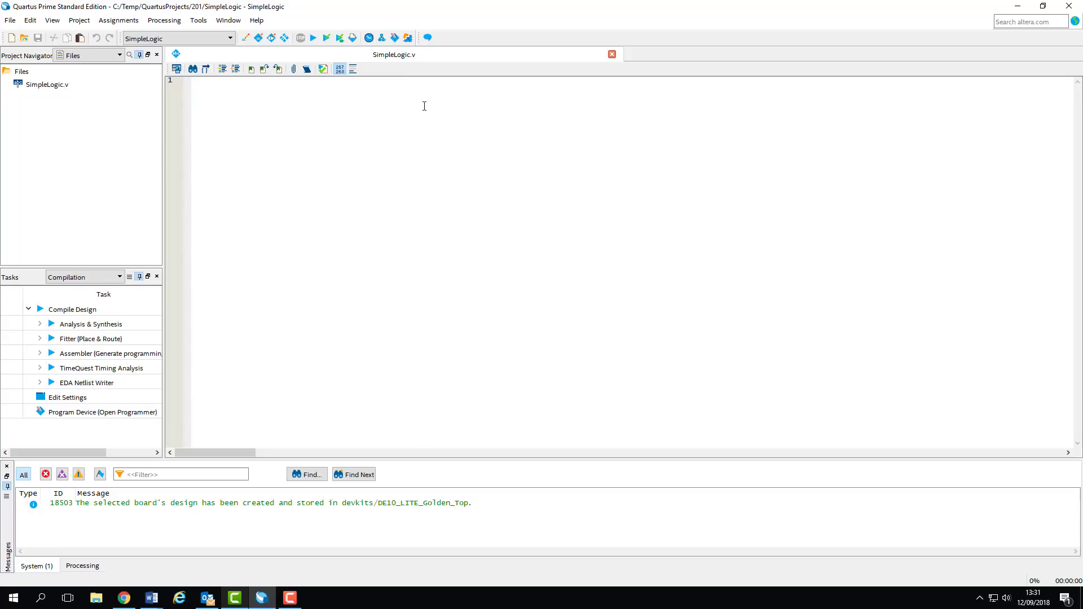
pyautogui.click(193, 80)
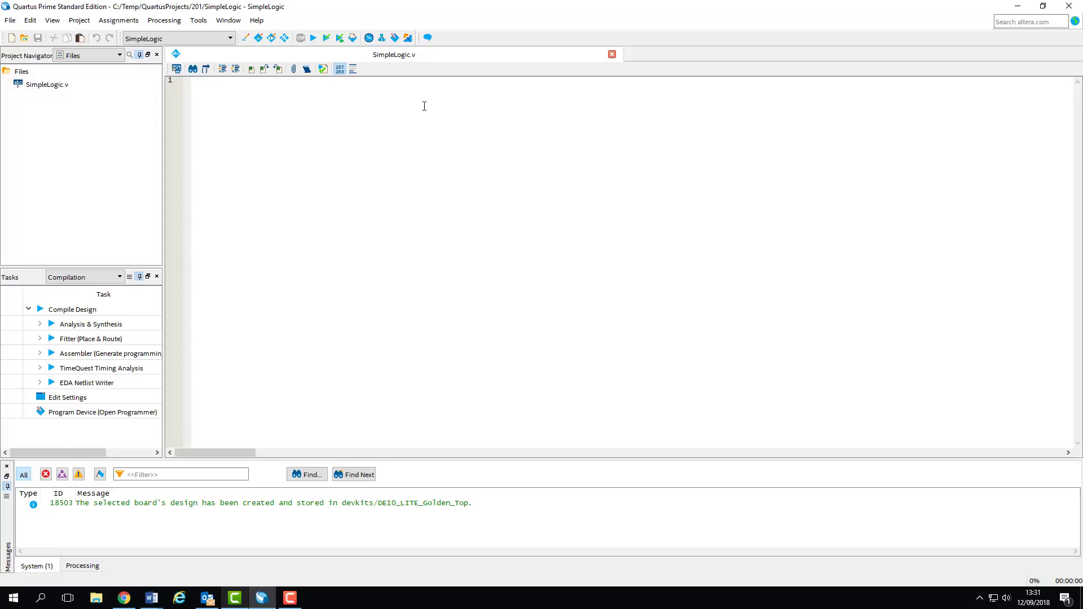
pyautogui.click(192, 80)
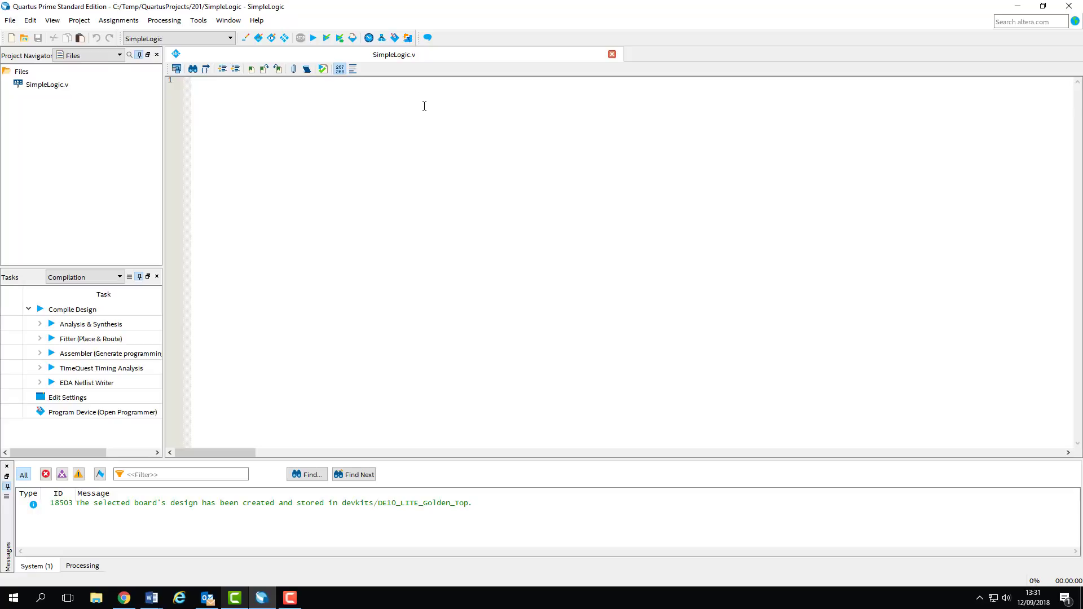
# Step: Type 'module SimpleLogic (A, B, Out);' and close it with 'endmodule'
pyautogui.write('module')
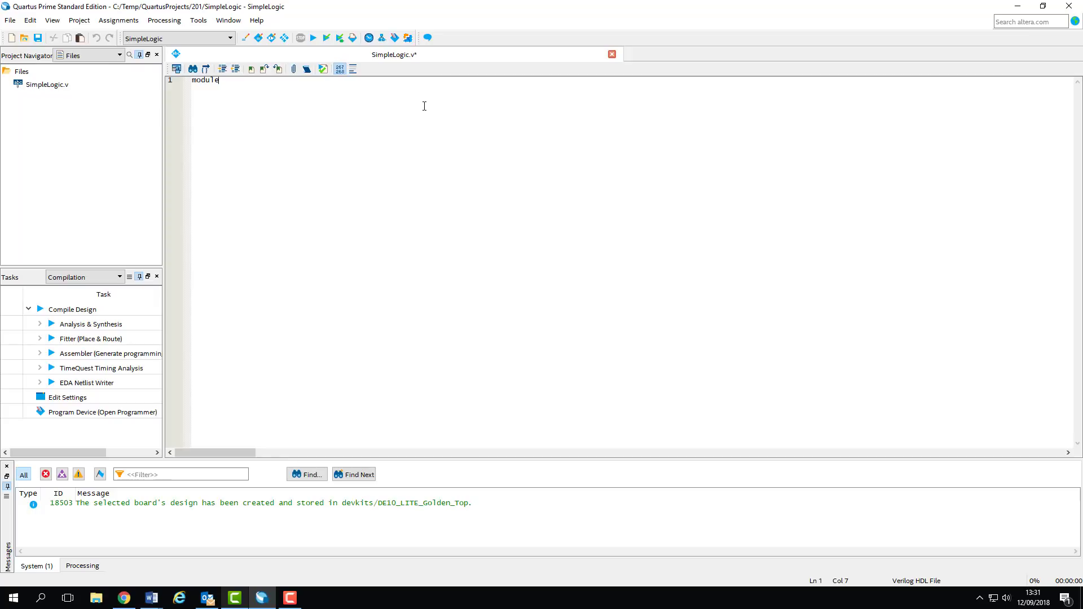
pyautogui.write('Simple')
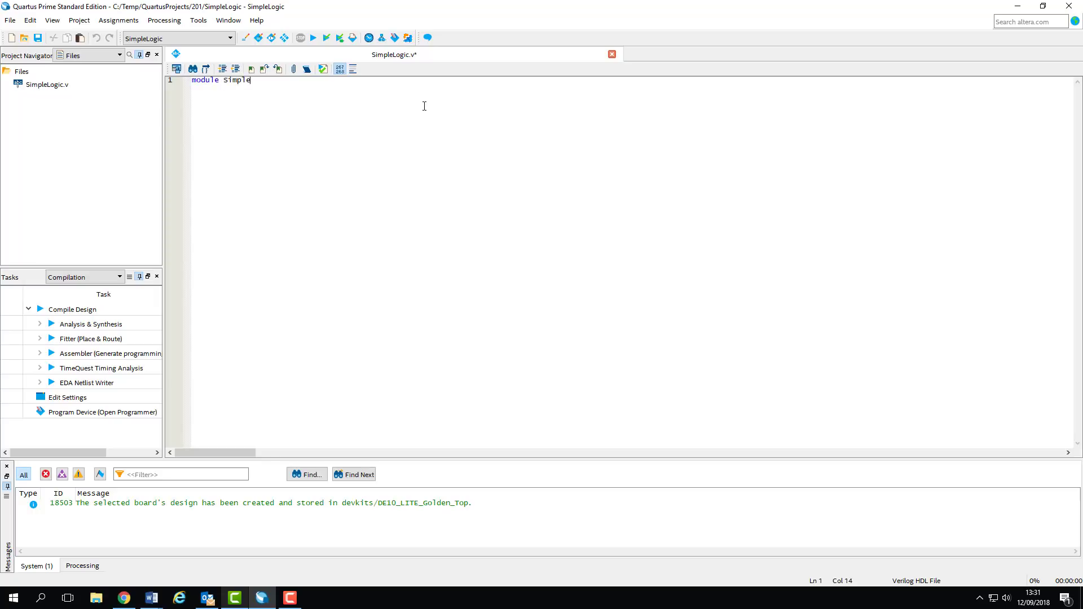
pyautogui.write('Logic')
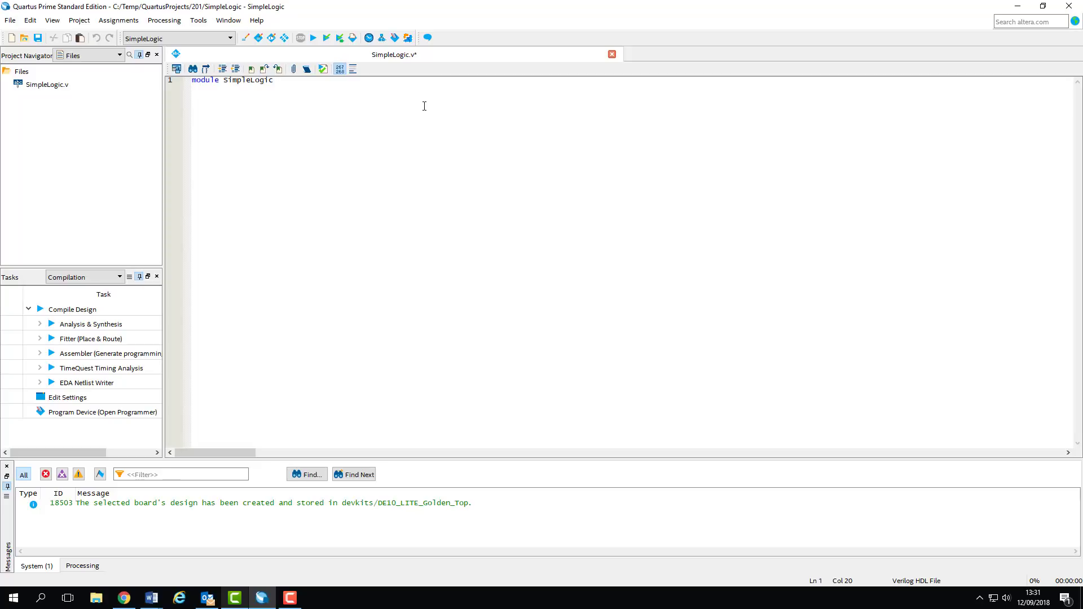
pyautogui.write('(')
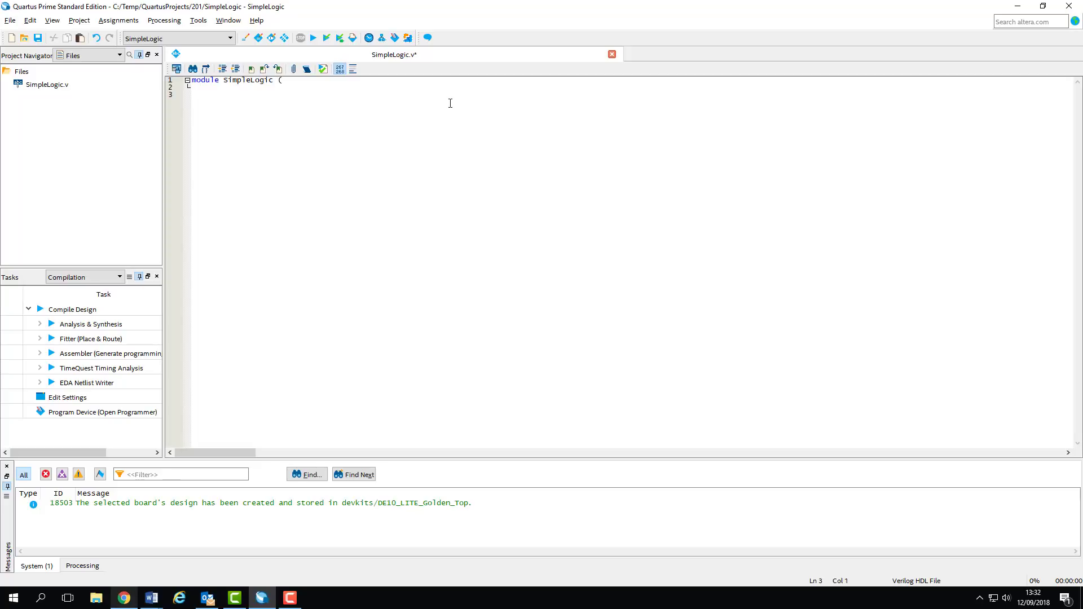
pyautogui.write('a,')
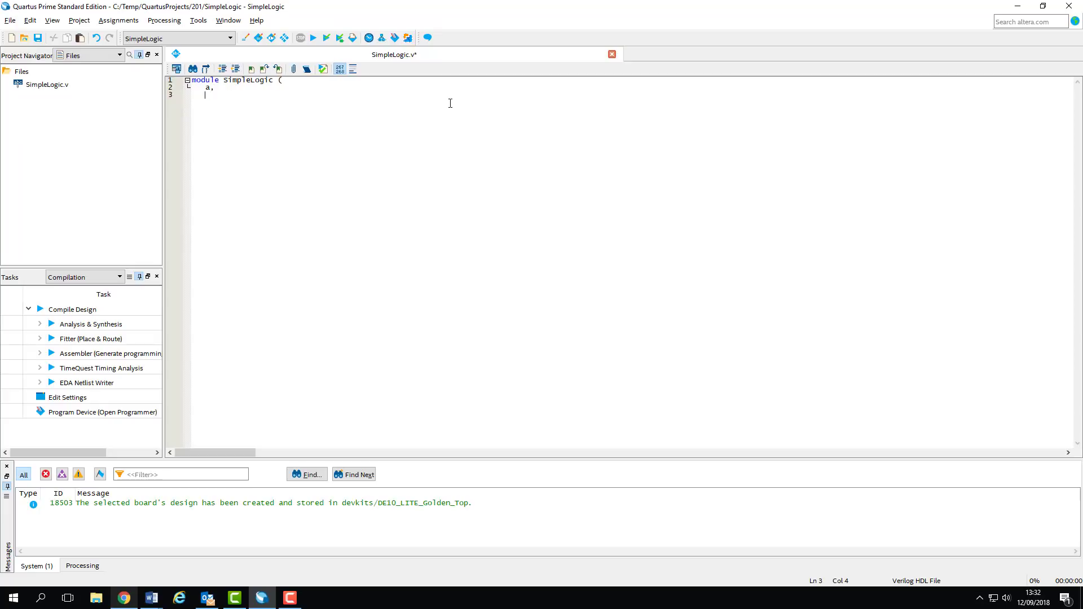
pyautogui.write('B,')
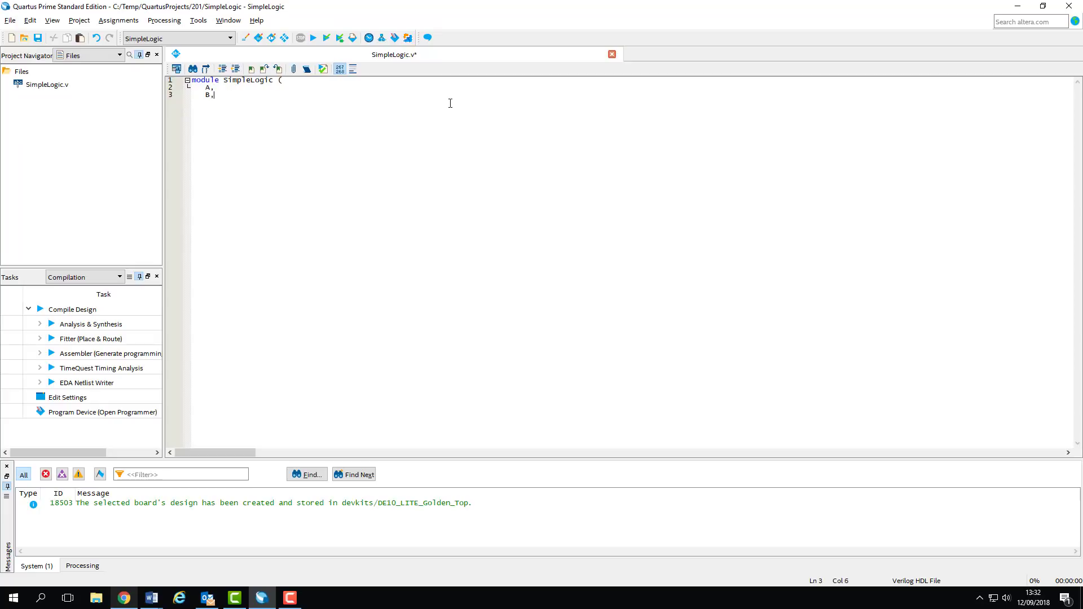
pyautogui.write('Out')
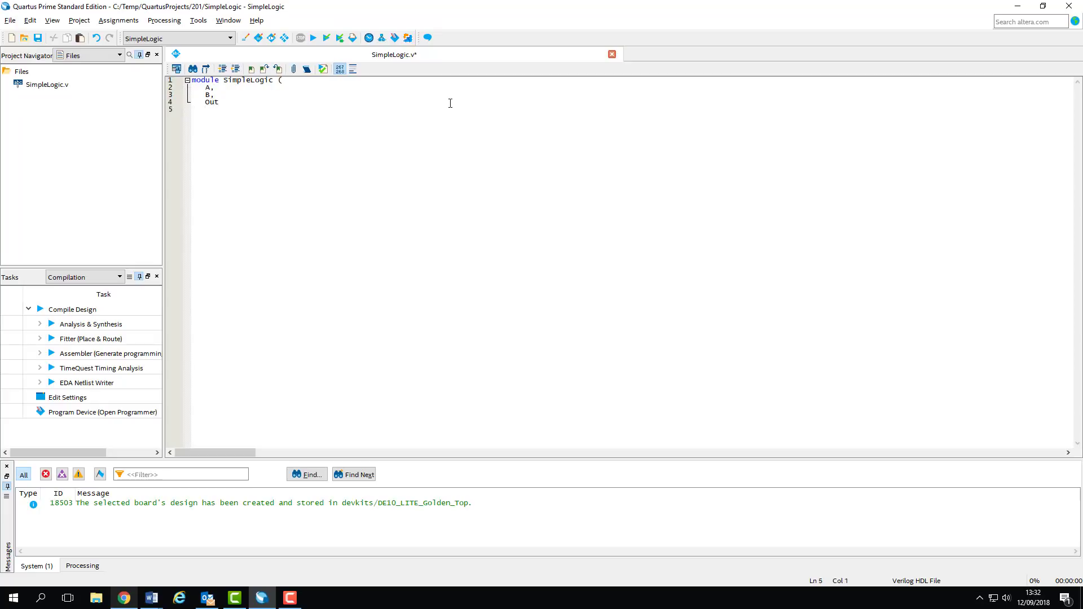
pyautogui.write(');')
pyautogui.write('endm')
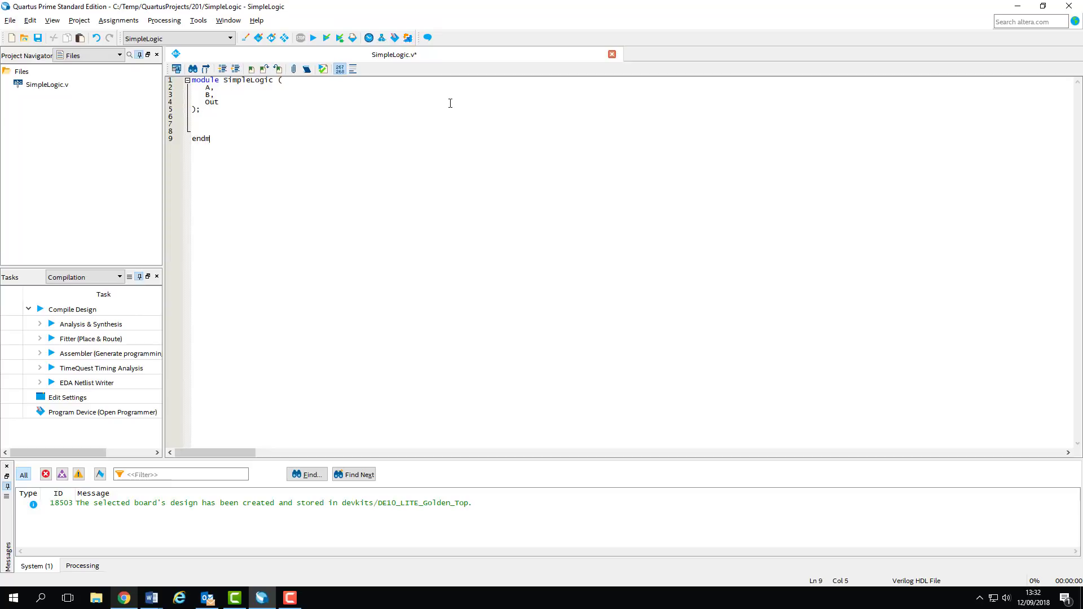
pyautogui.write('odule')
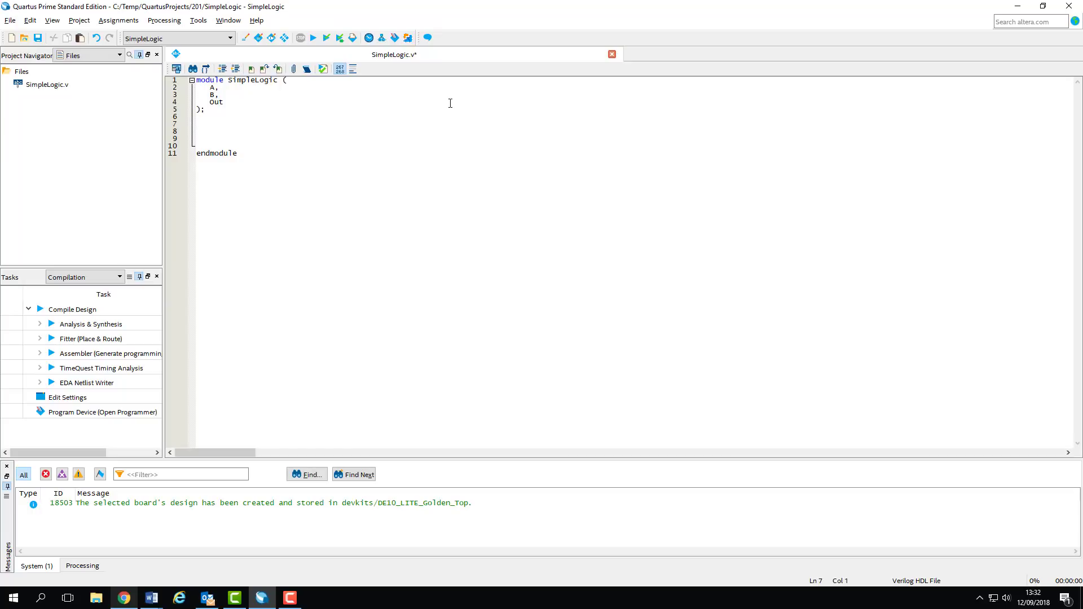
# Step: Declare A and B as inputs and Out as an output inside the module
pyautogui.click(197, 124)
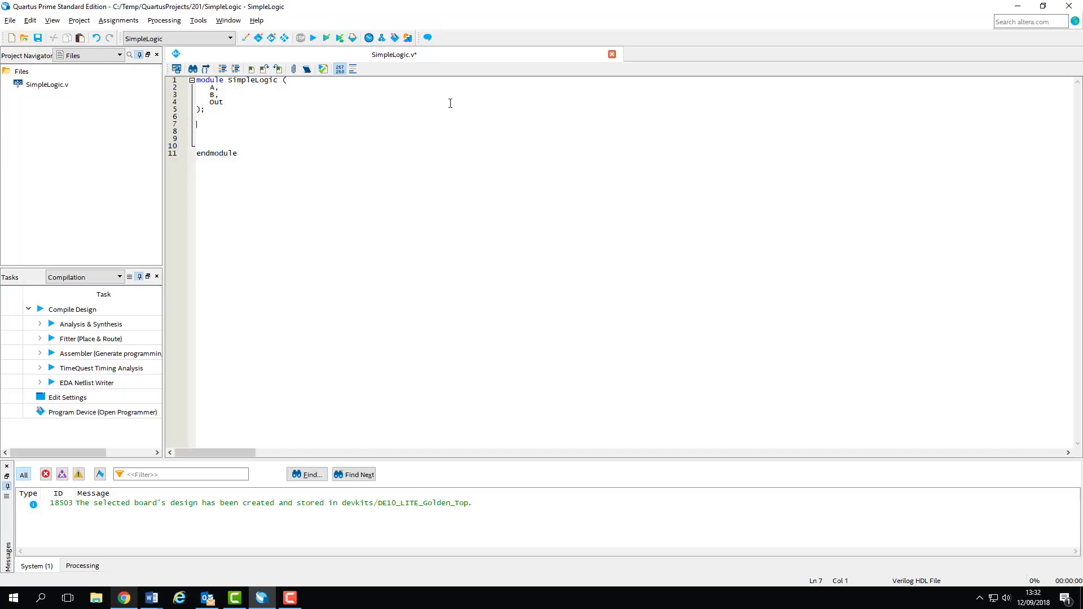
pyautogui.write('input B;')
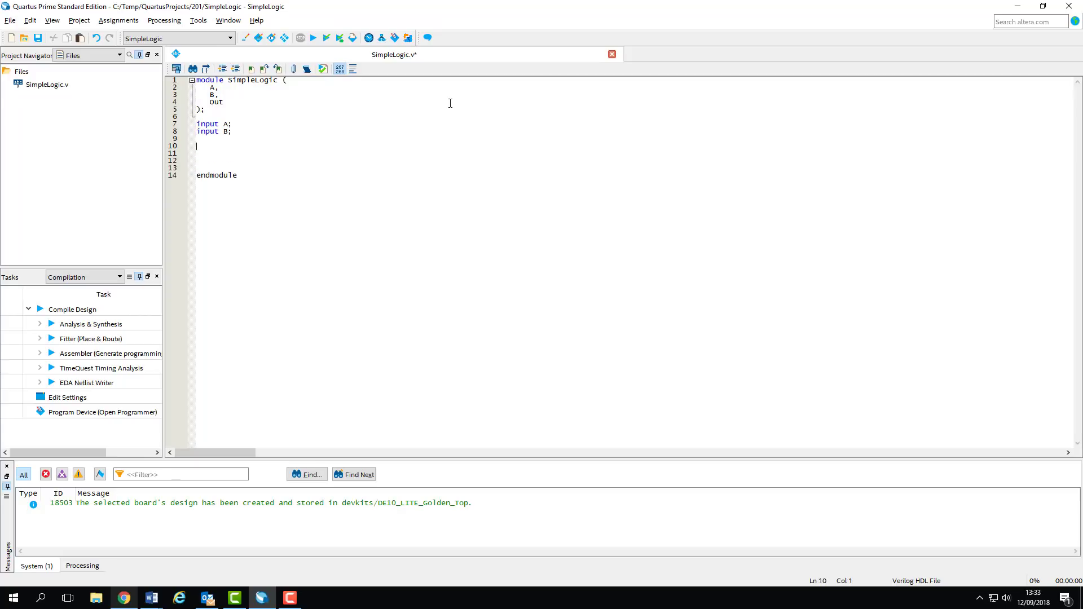
pyautogui.write('output Out;')
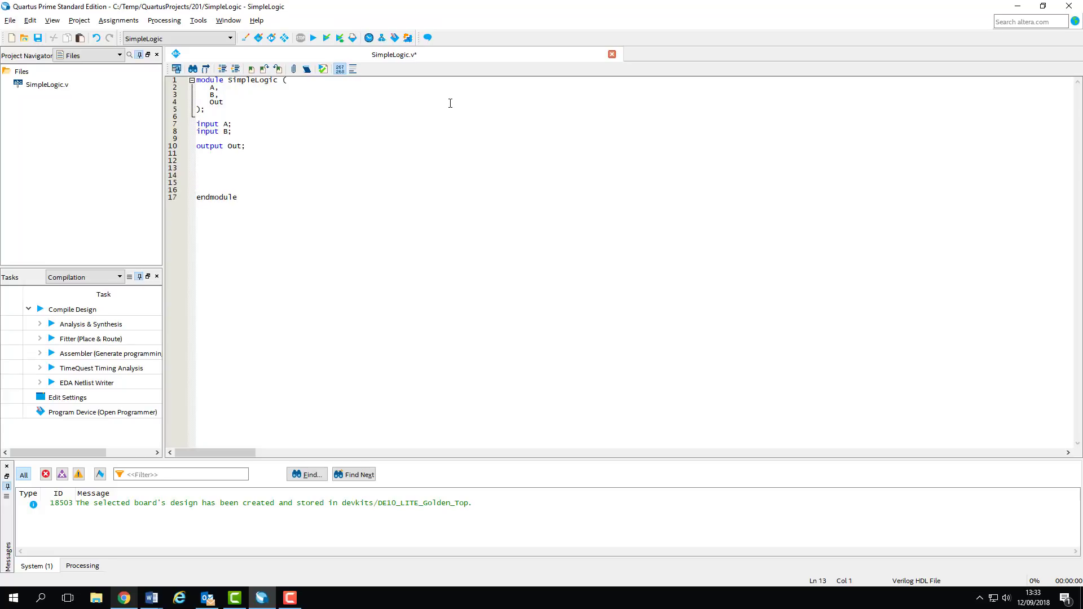
# Step: Add the gate 'and(Out, A, B);' driving Out from A and B
pyautogui.click(197, 123)
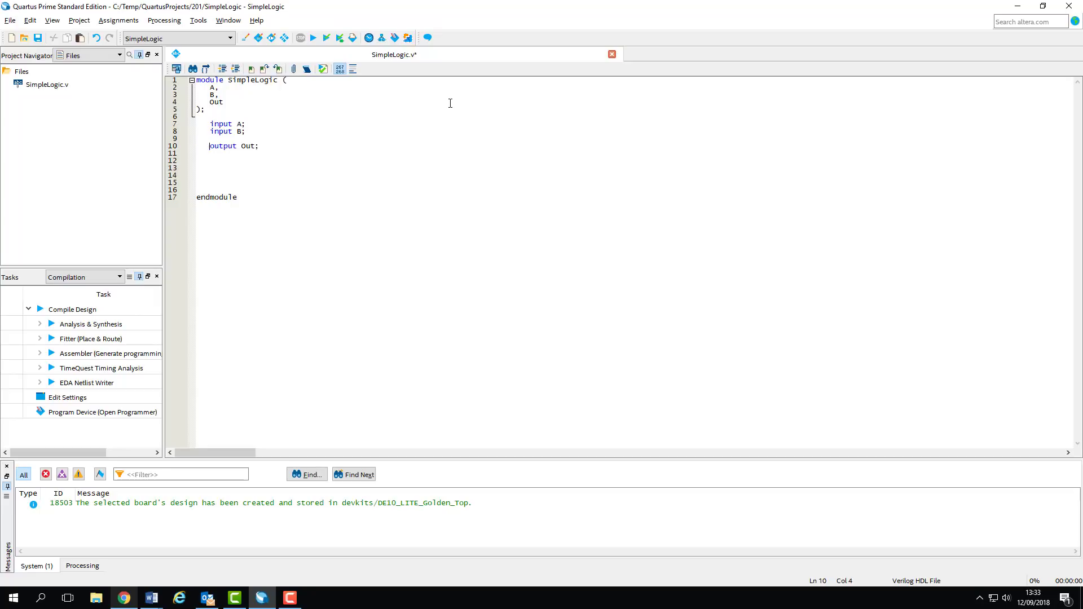
pyautogui.write('and(')
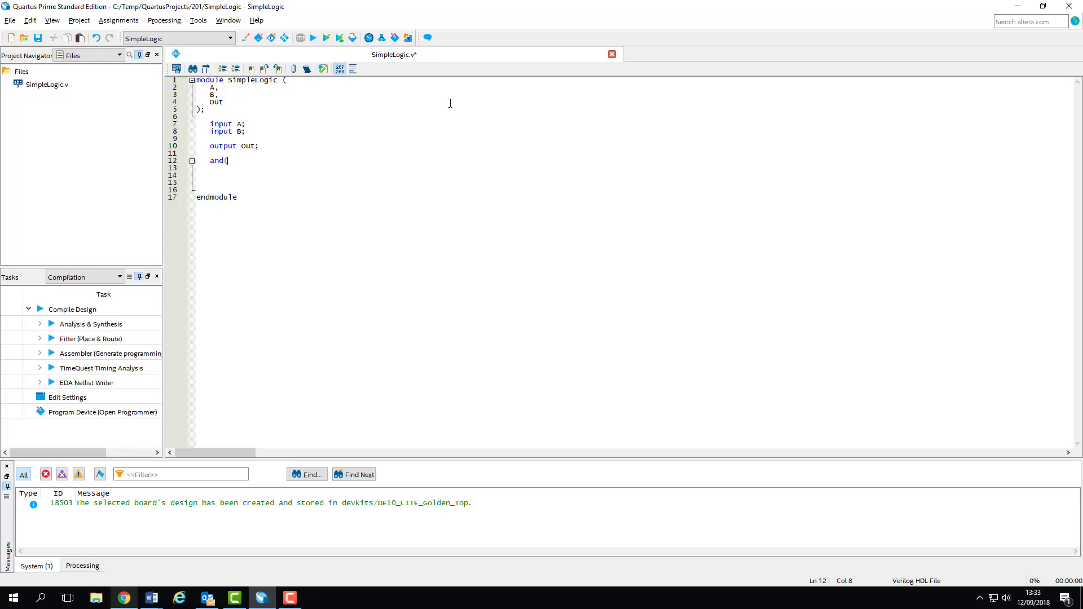
pyautogui.write('Out,')
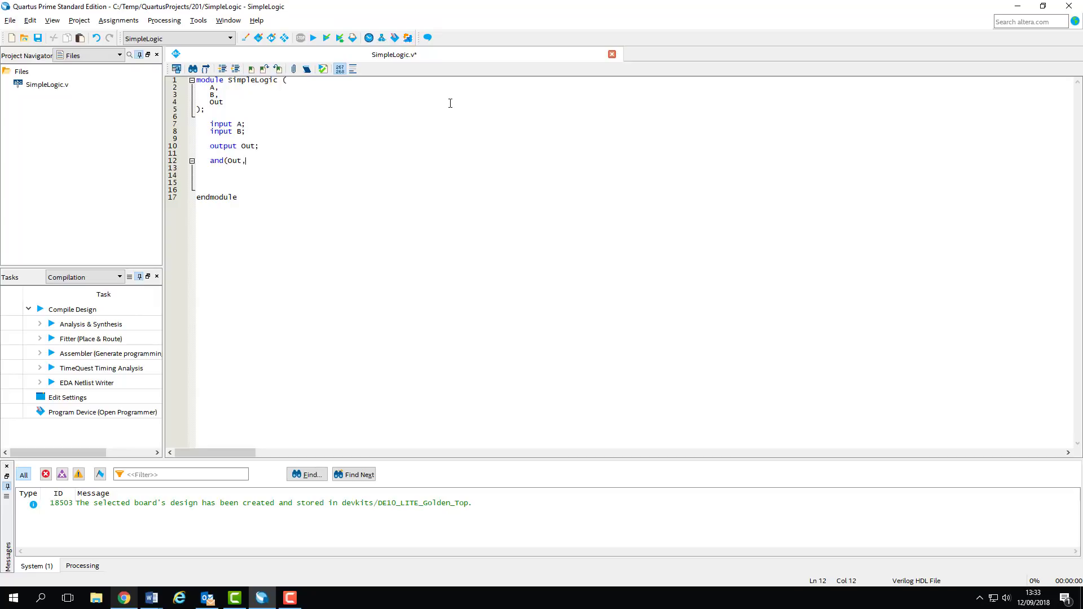
pyautogui.write('A, B')
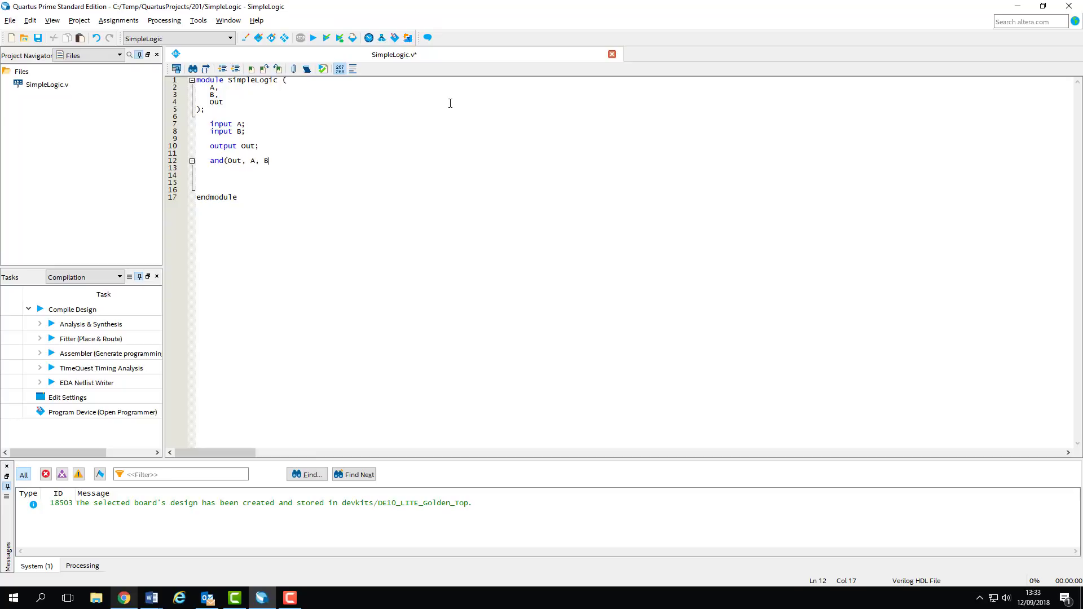
pyautogui.write(');')
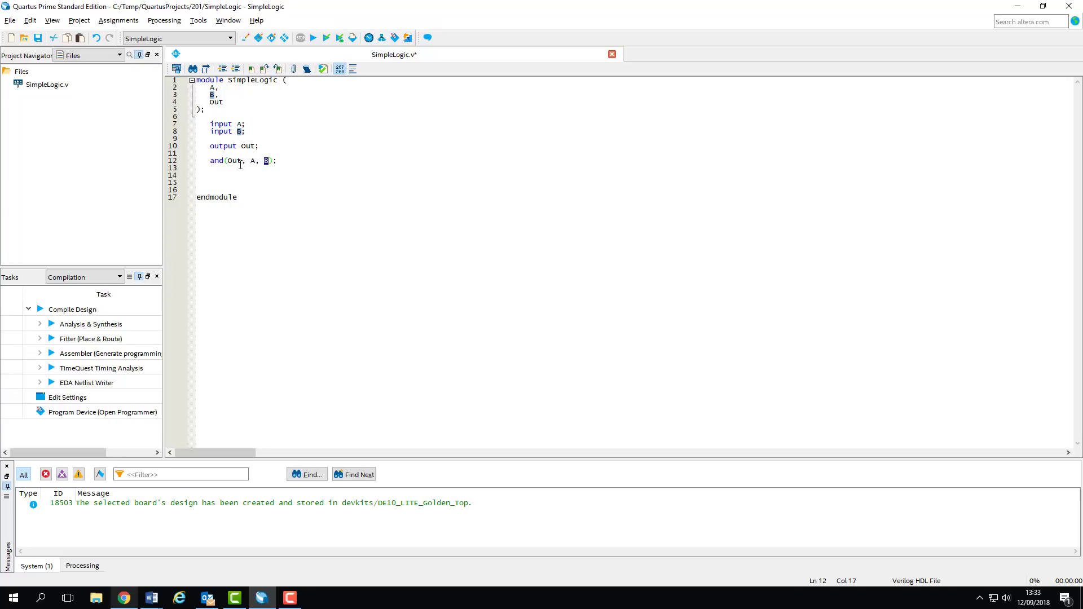
pyautogui.doubleClick(233, 161)
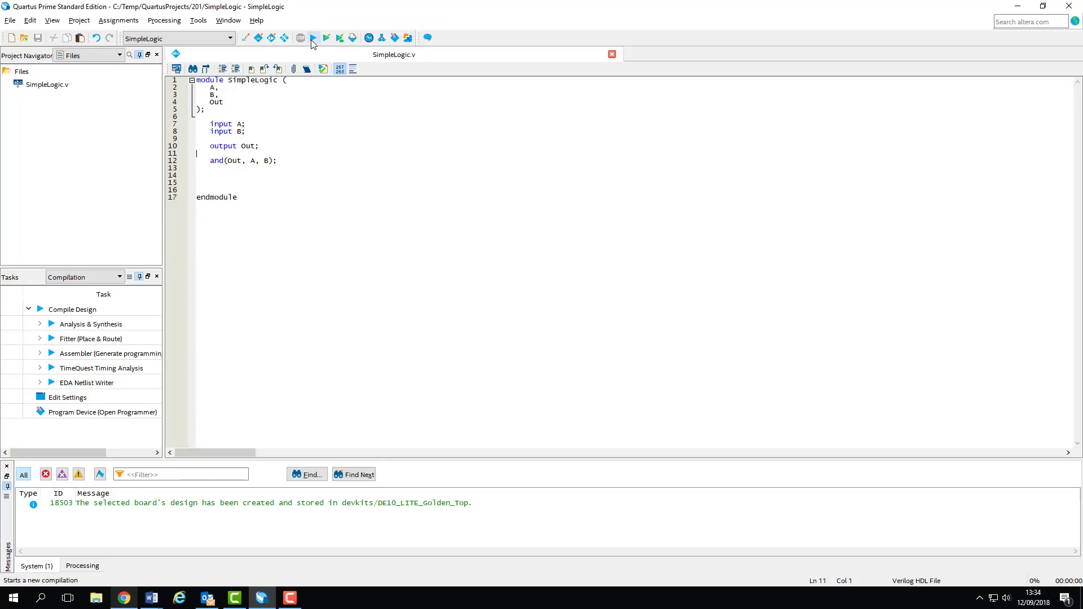
# Step: Run Start Compilation on SimpleLogic, succeeding with 0 errors and 15 warnings
pyautogui.click(313, 38)
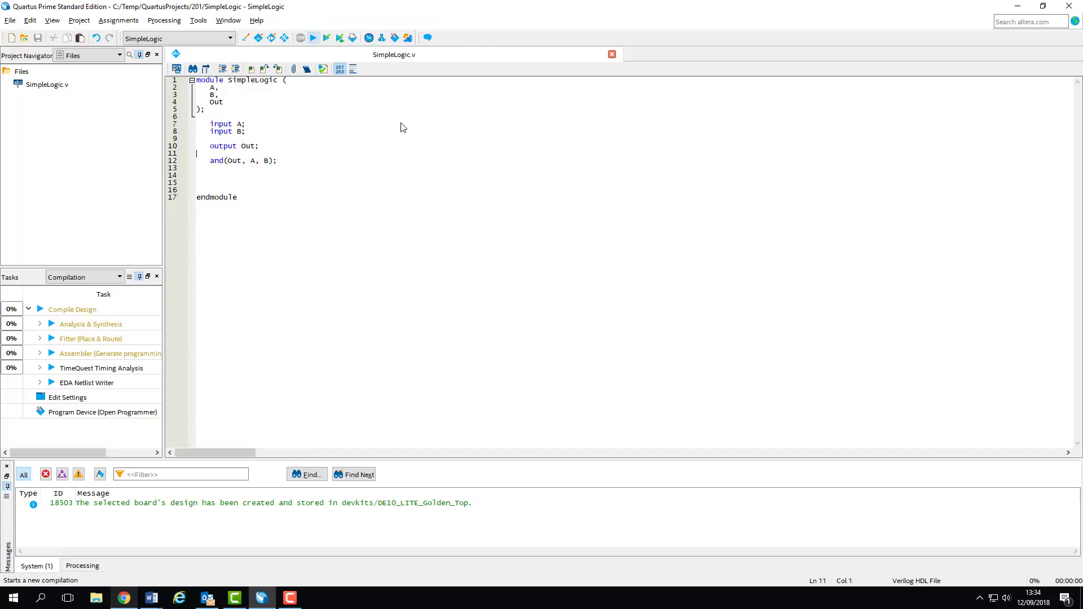
pyautogui.click(313, 38)
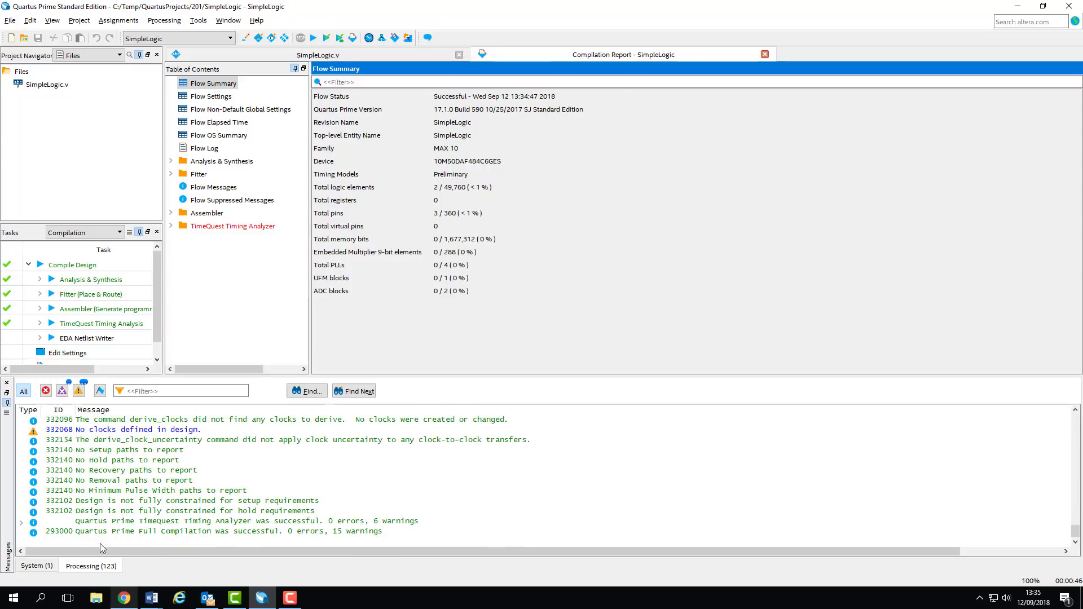
pyautogui.moveTo(289, 538)
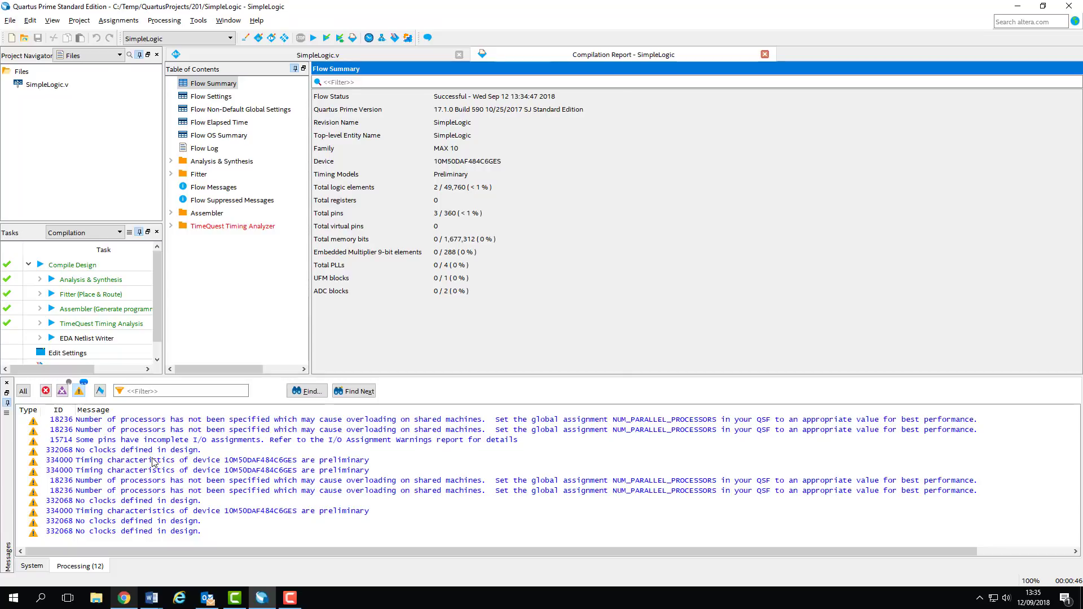
# Step: Recompile without the semicolon after 'output Out', producing a syntax error near 'and'
pyautogui.click(23, 391)
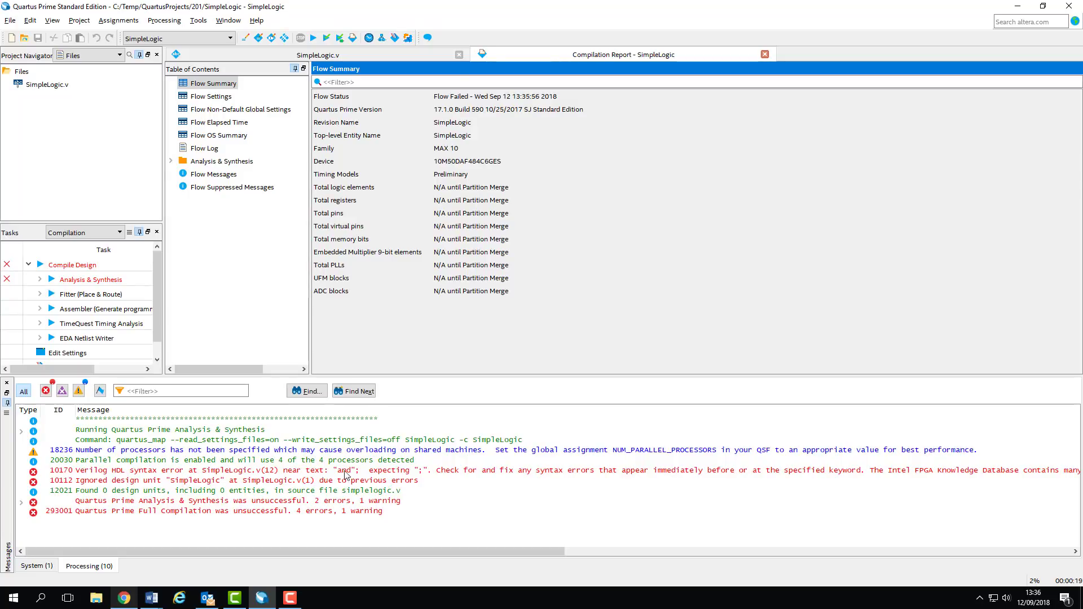
# Step: Select the red syntax error message and view SimpleLogic.v's missing semicolon
pyautogui.click(345, 470)
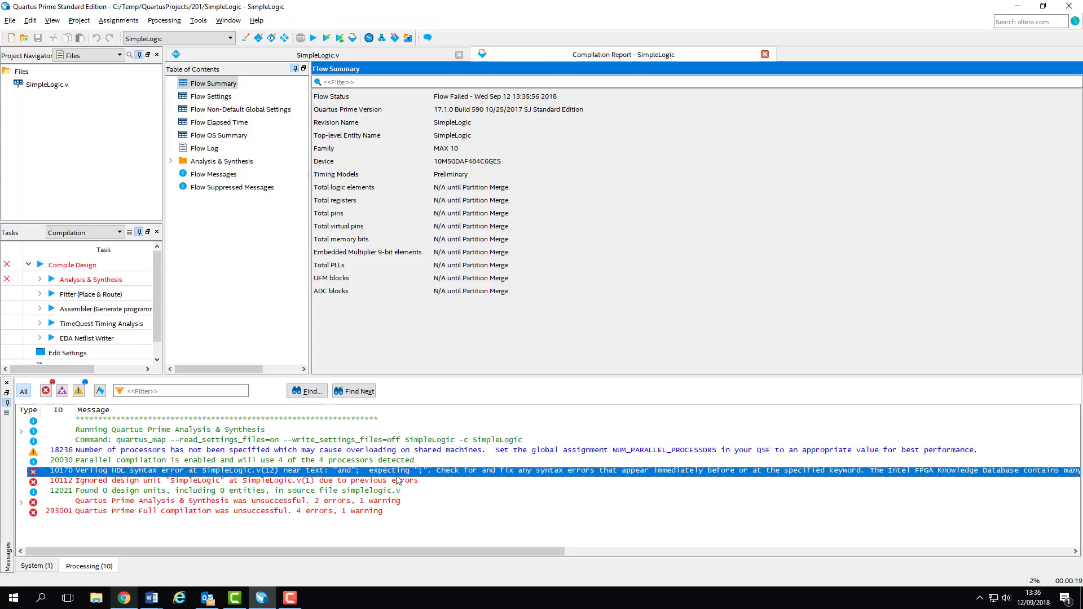
pyautogui.click(317, 55)
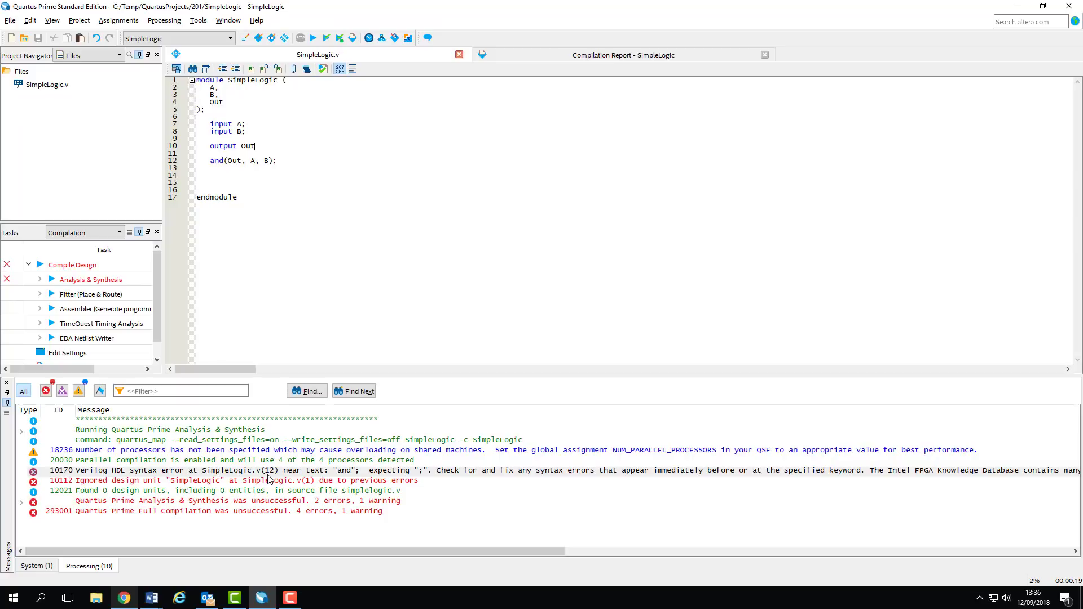
pyautogui.moveTo(274, 438)
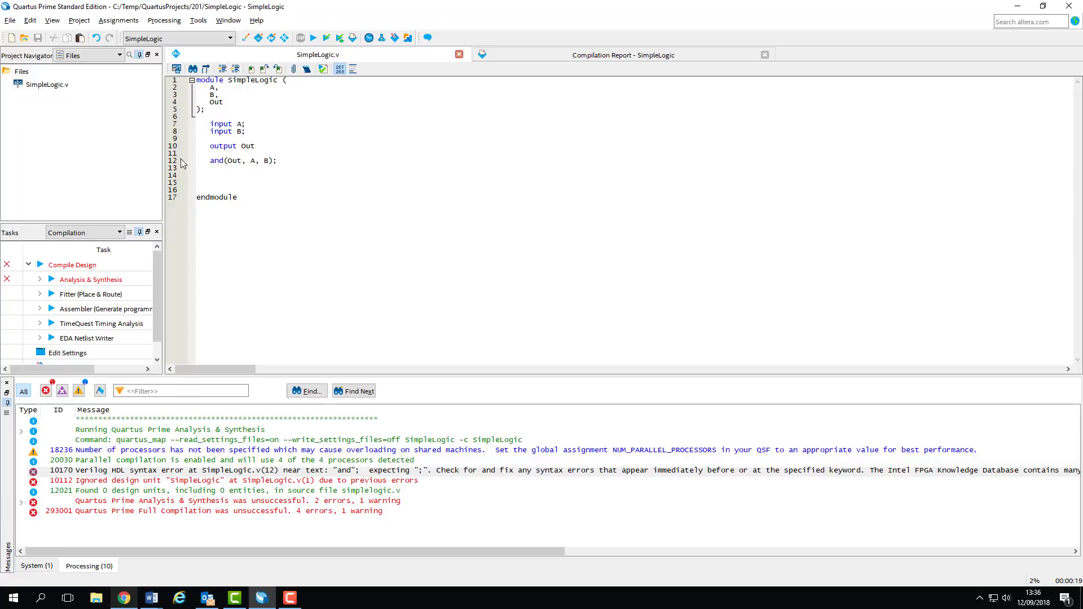
pyautogui.moveTo(319, 473)
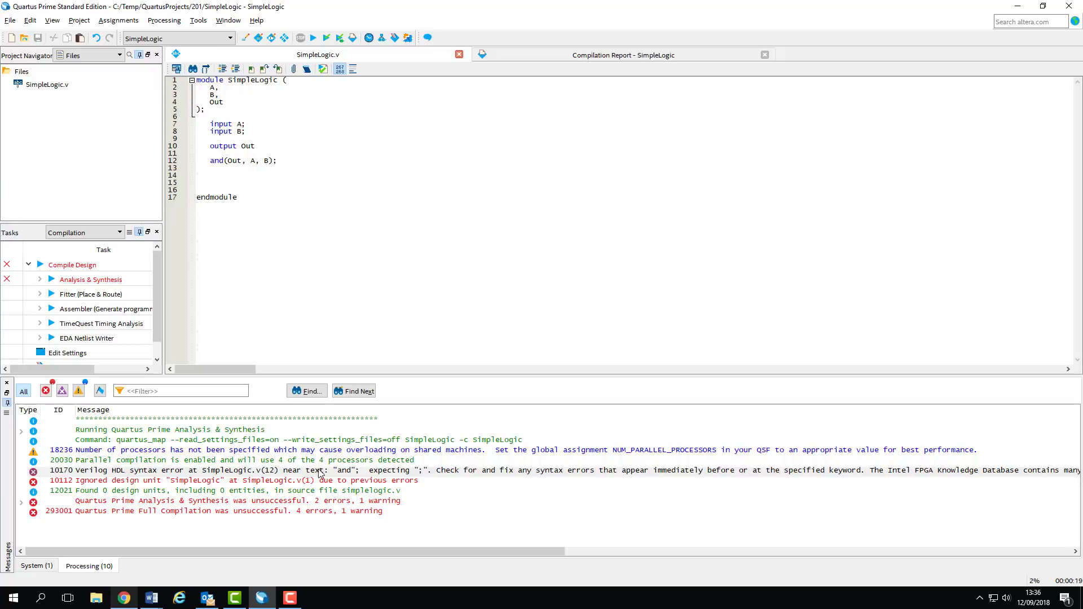